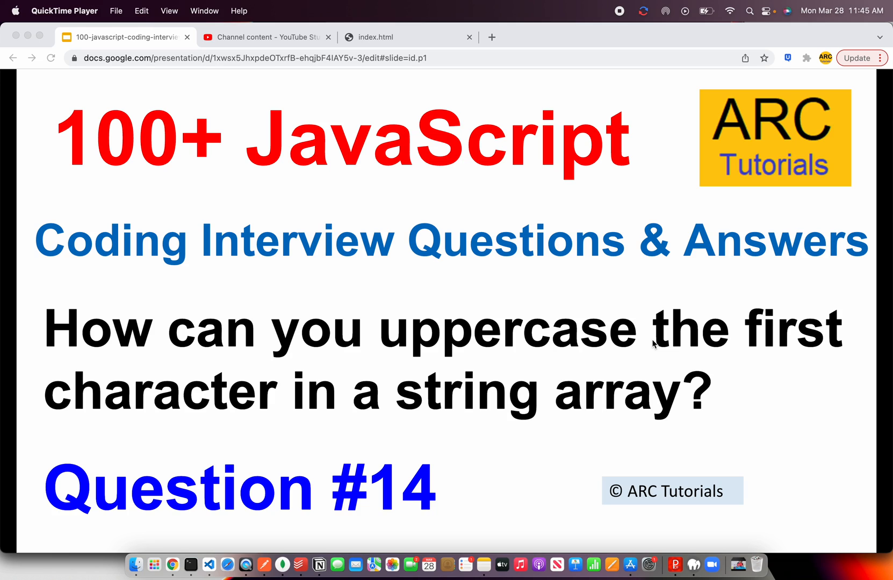
Advance the presentation from the Question #14 title slide to the 'Get the eBook for success!' slide
{"action": "left_click", "coordinate": [529, 392]}
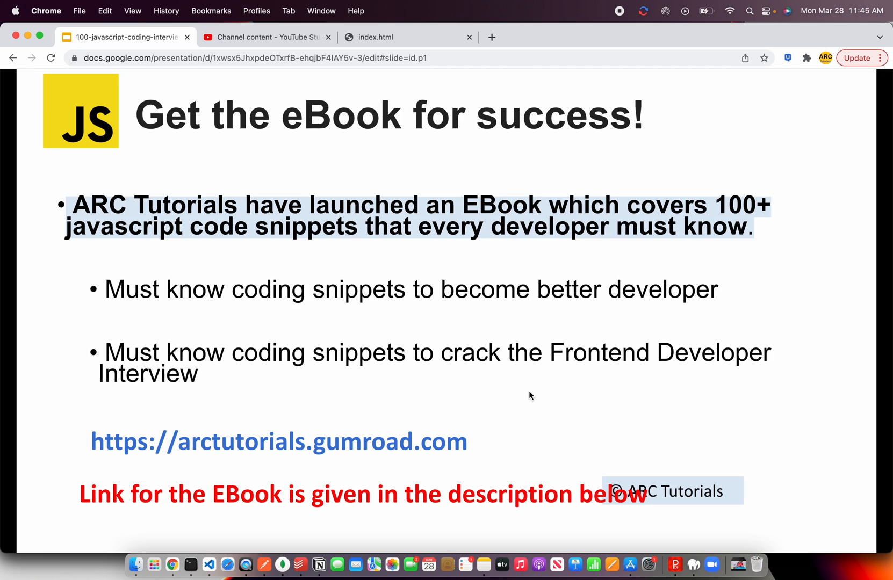
Advance to the explanation slide on uppercasing each array string's first character
{"action": "key", "text": "right"}
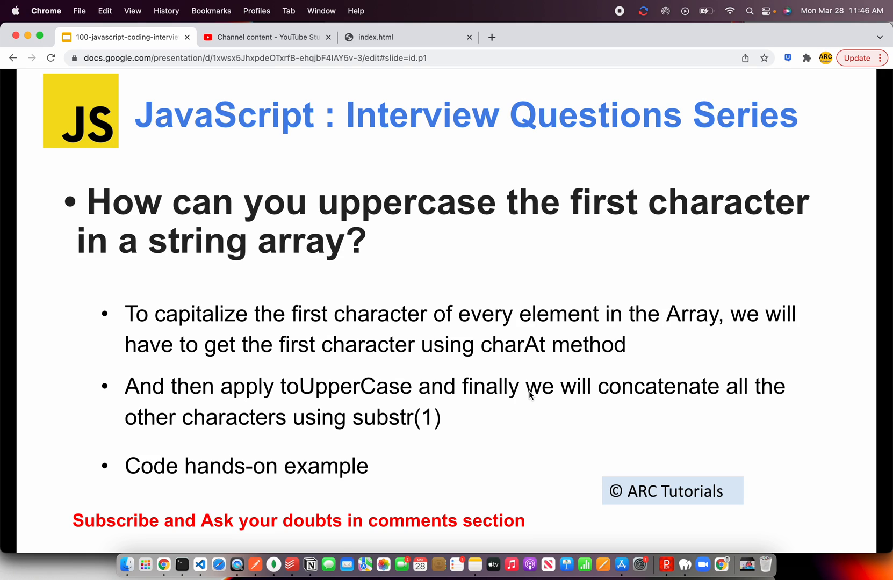
Declare const days = ['sunday', 'monday', 'tuesday', 'wednesday', 'thursday', 'friday', 'saturday']; inside the script tag
{"action": "left_click", "coordinate": [181, 564]}
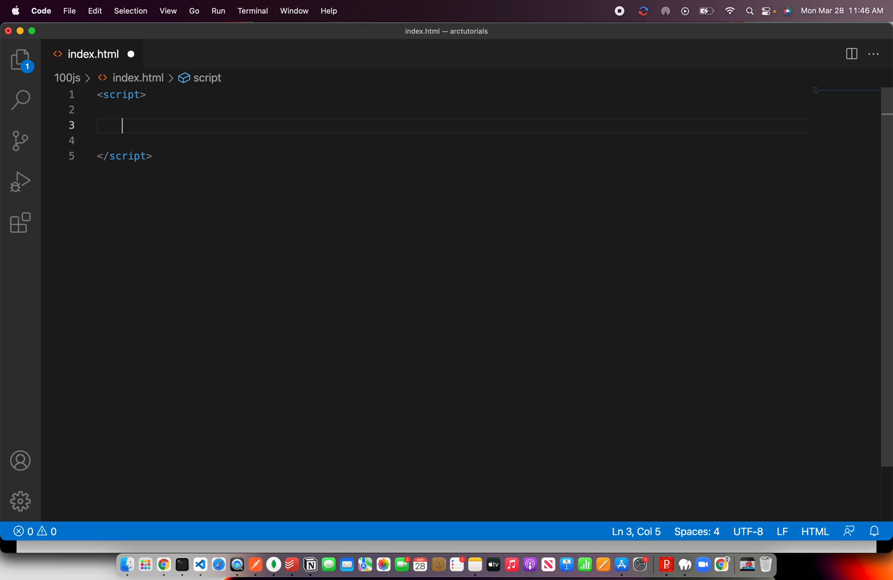
{"action": "type", "text": "const days ="}
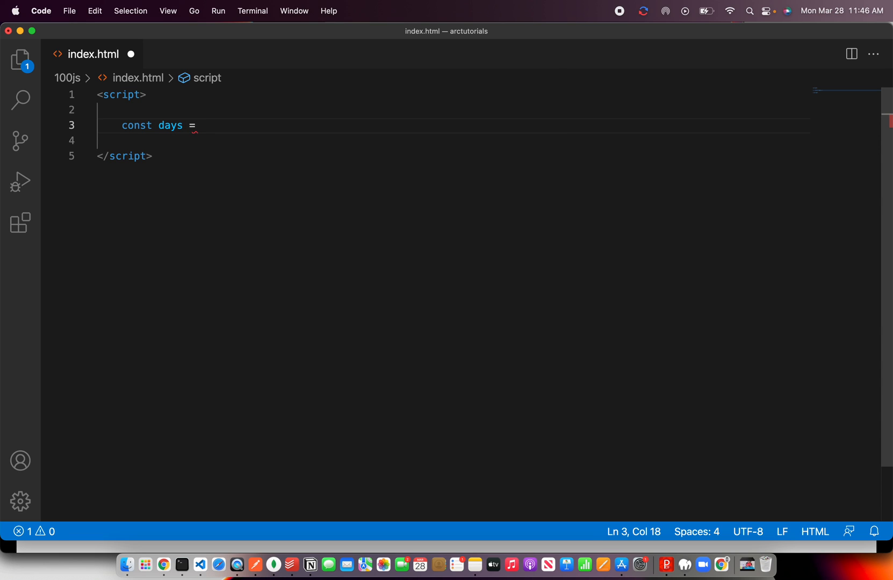
{"action": "type", "text": "[]"}
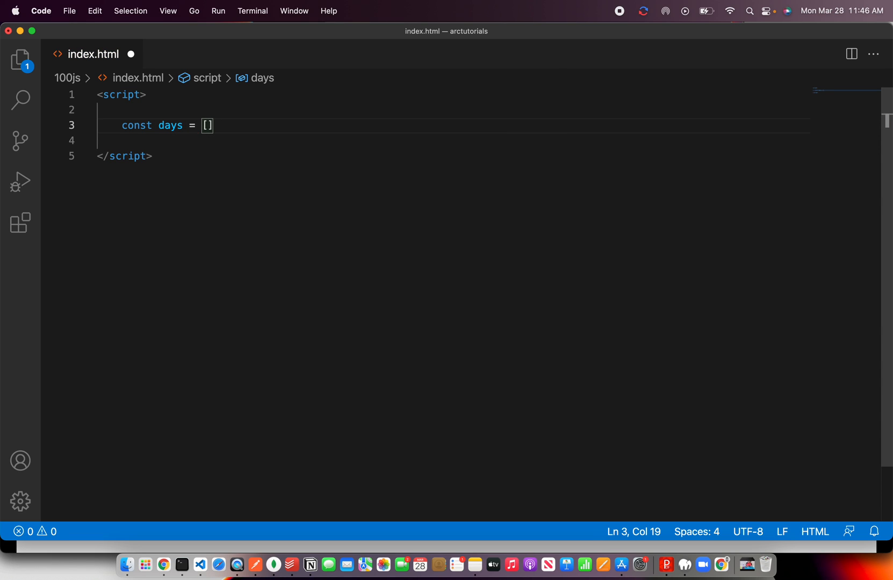
{"action": "type", "text": "'Sund'"}
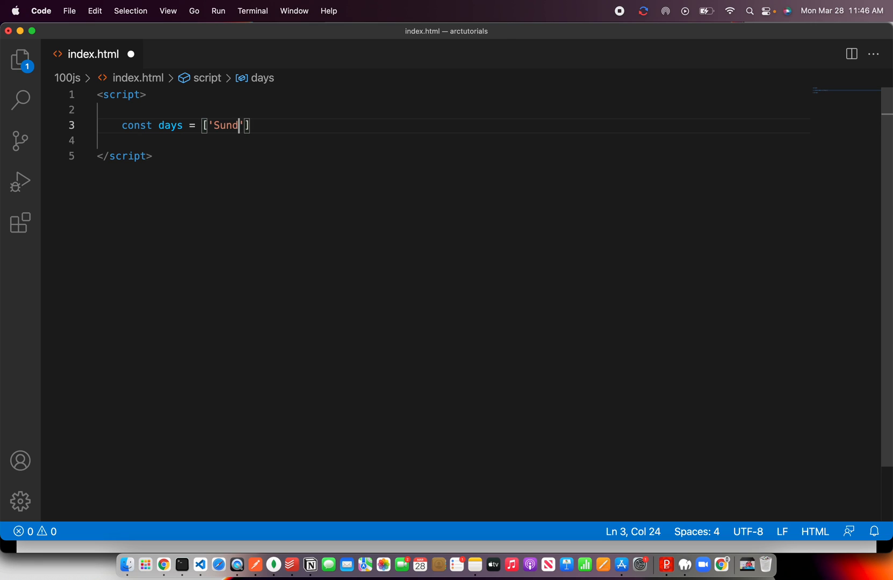
{"action": "type", "text": "ay', '"}
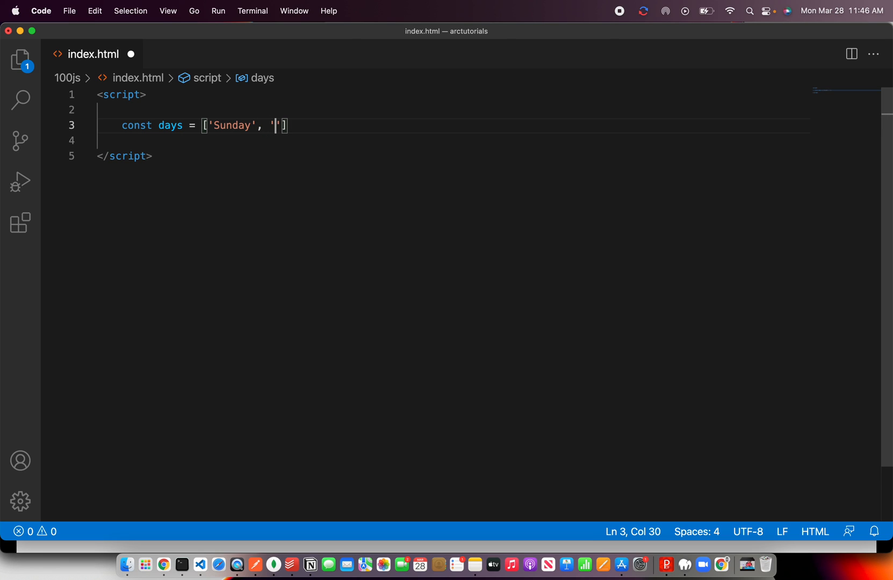
{"action": "type", "text": "monday"}
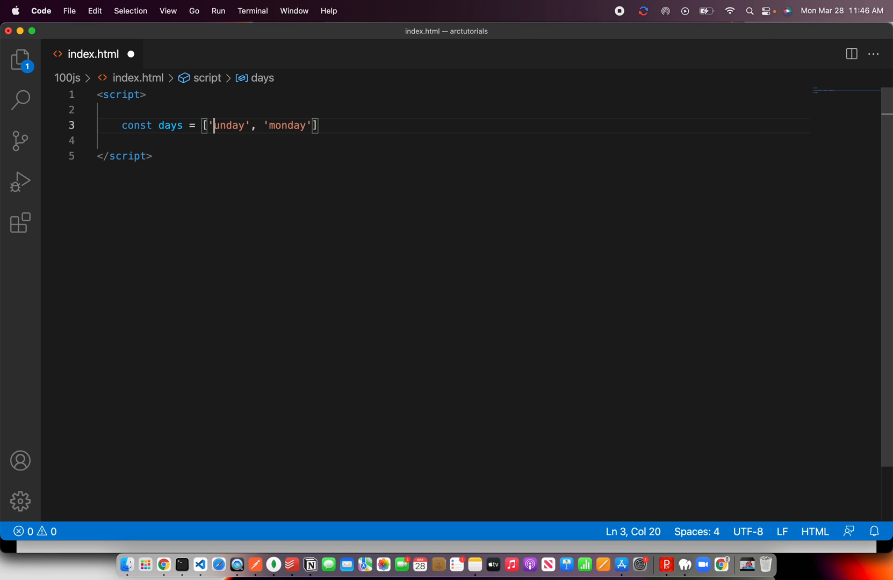
{"action": "type", "text": "s"}
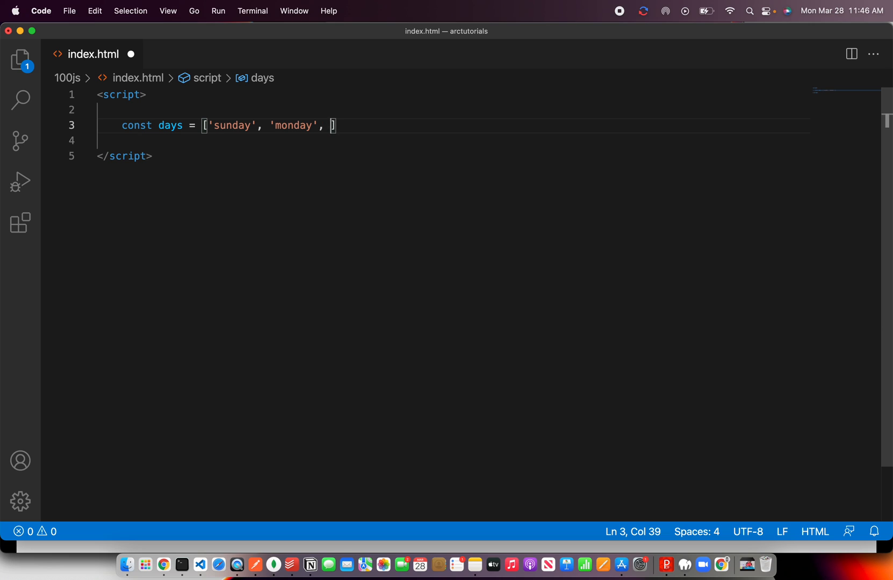
{"action": "type", "text": "'tuesdas'"}
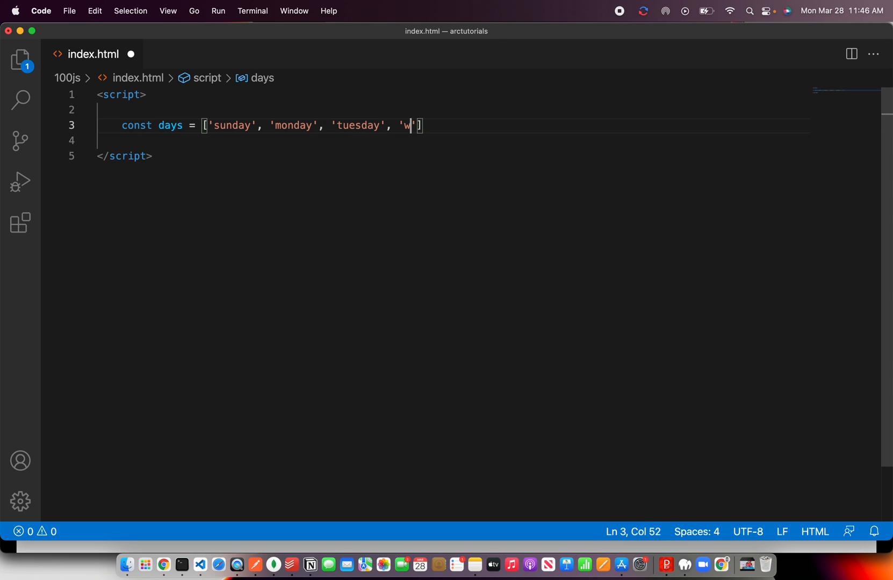
{"action": "type", "text": "ednesady"}
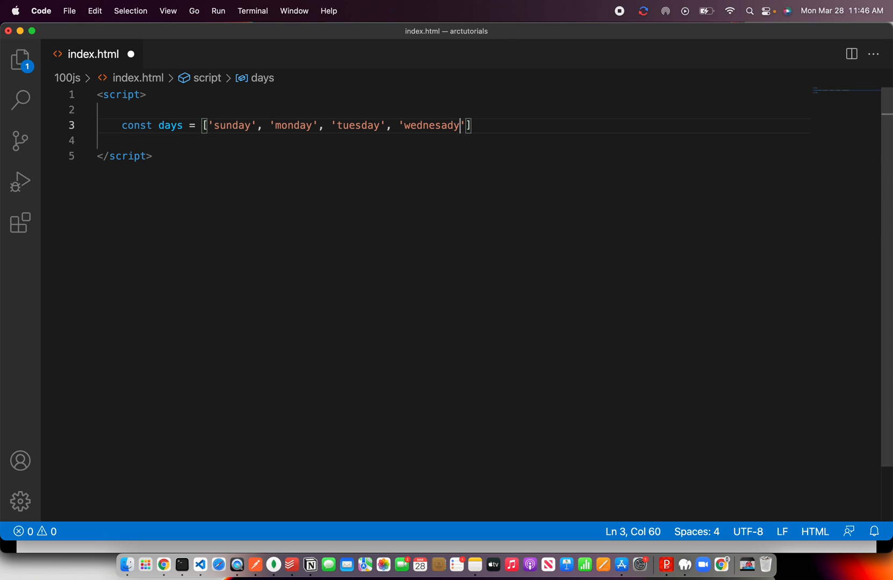
{"action": "type", "text": "y"}
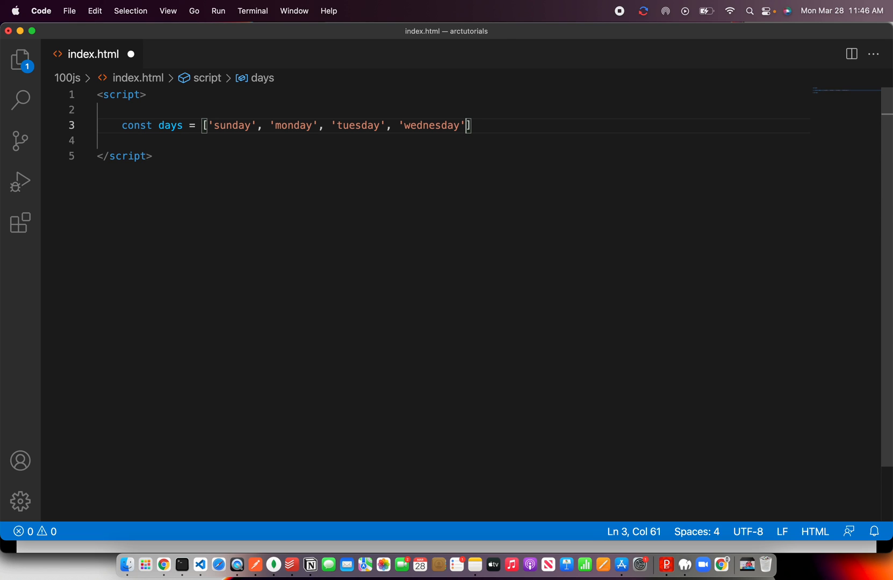
{"action": "type", "text": ", 'th"}
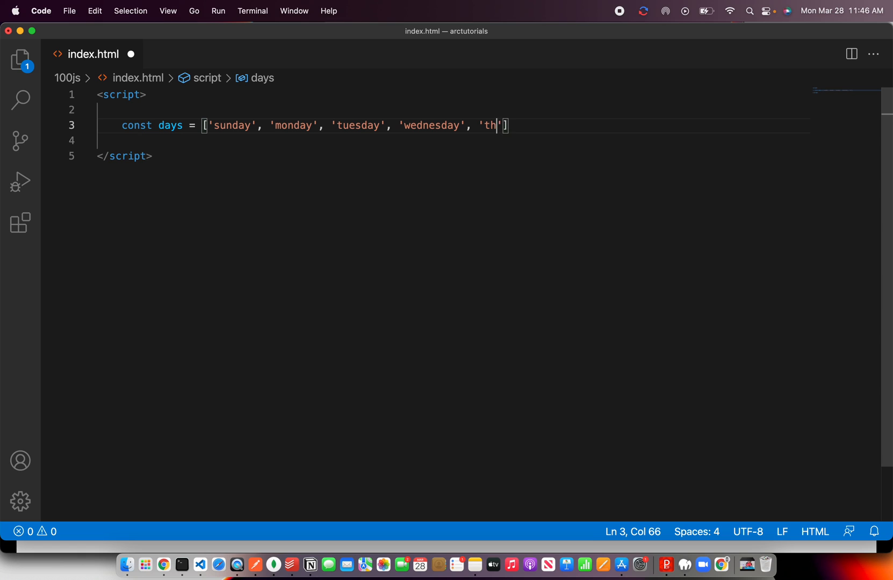
{"action": "type", "text": "ursday',"}
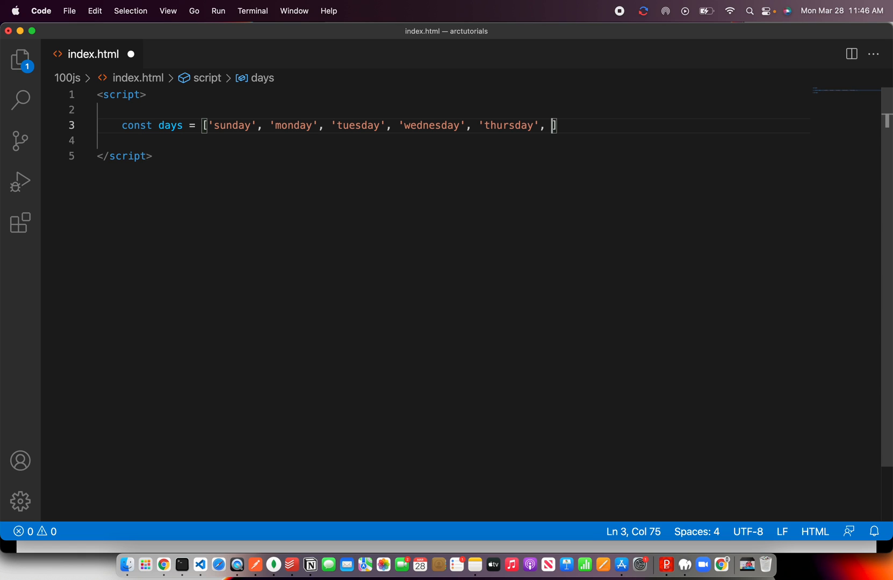
{"action": "type", "text": "'friday',"}
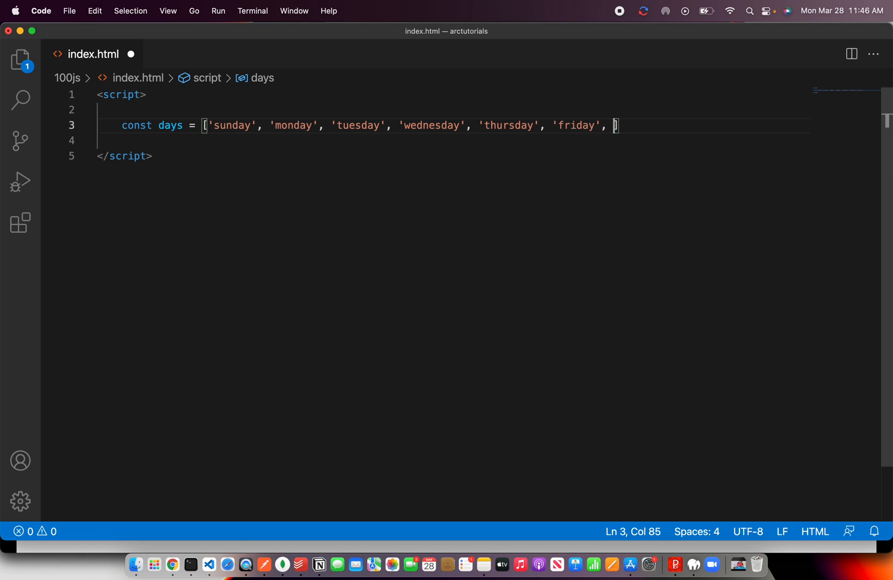
{"action": "type", "text": "'saturday'"}
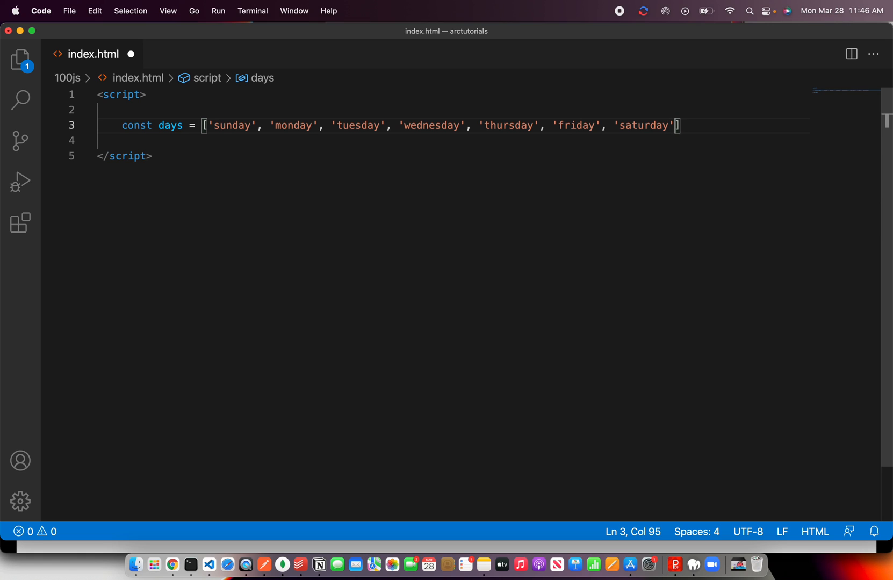
{"action": "type", "text": ";"}
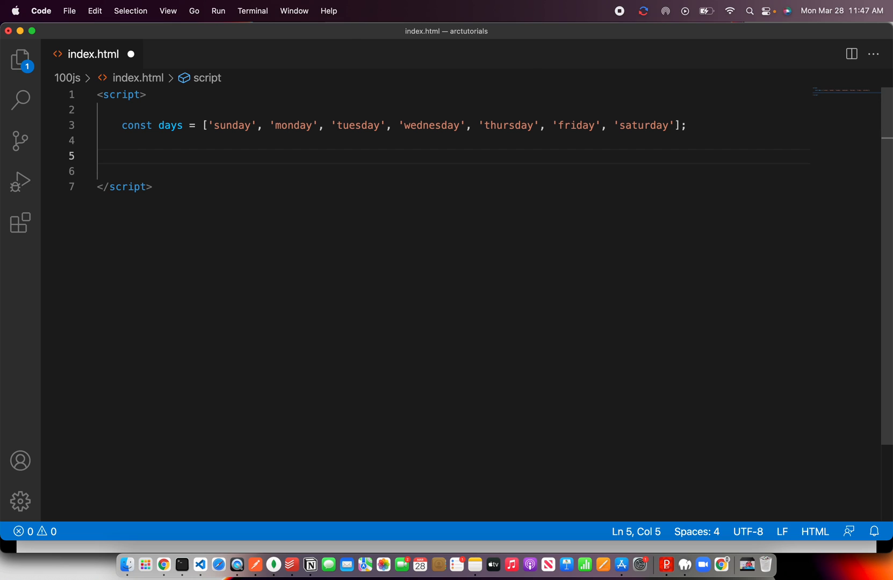
Write a for loop over days whose body starts day = day.charAt(0).toUpperCase()
{"action": "type", "text": "for("}
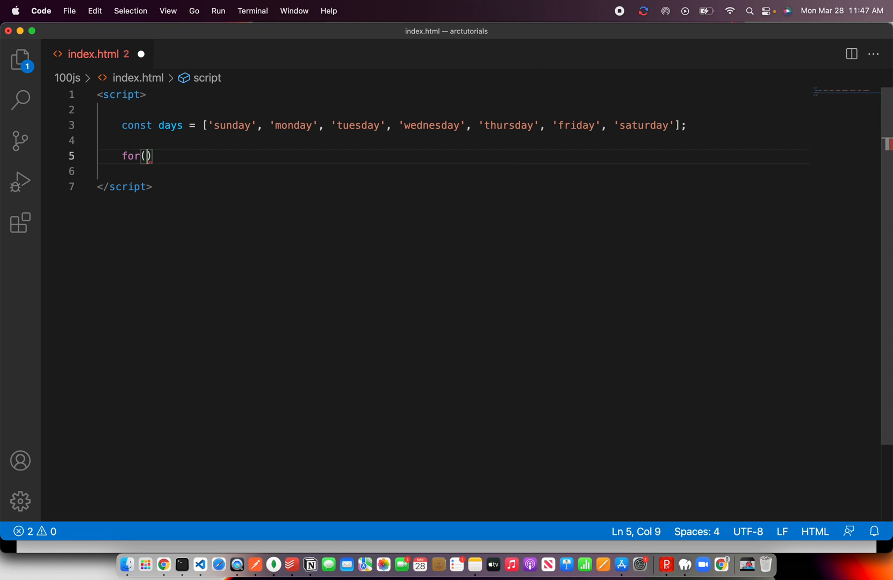
{"action": "type", "text": "let day in days"}
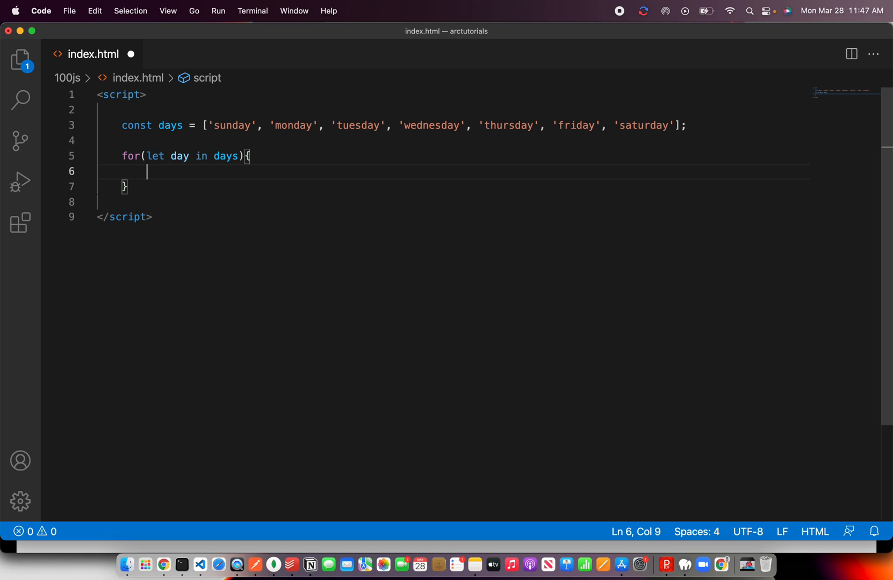
{"action": "type", "text": "d"}
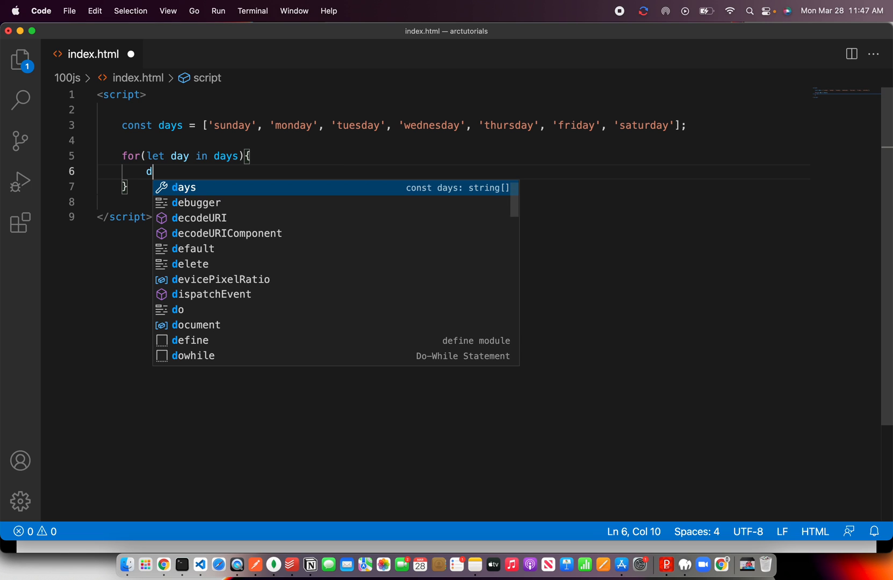
{"action": "type", "text": "ay ="}
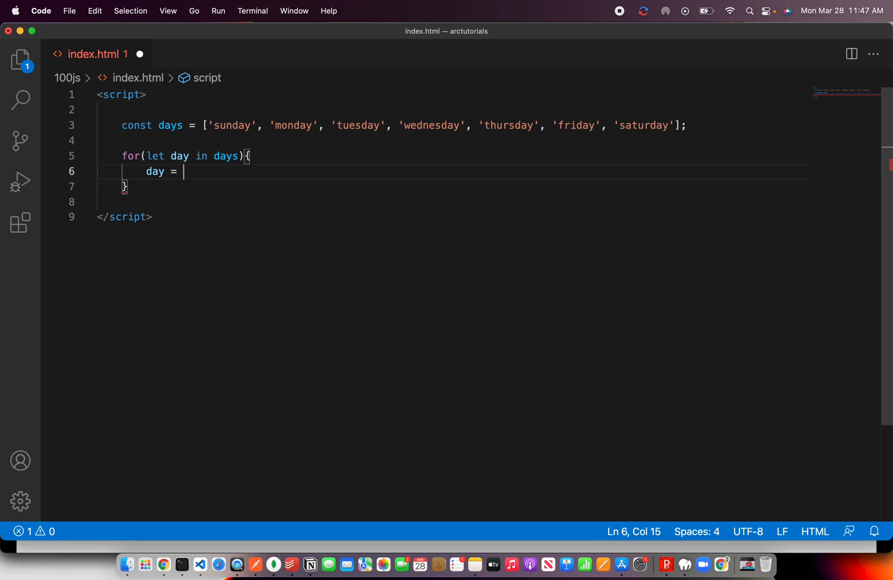
{"action": "type", "text": "day."}
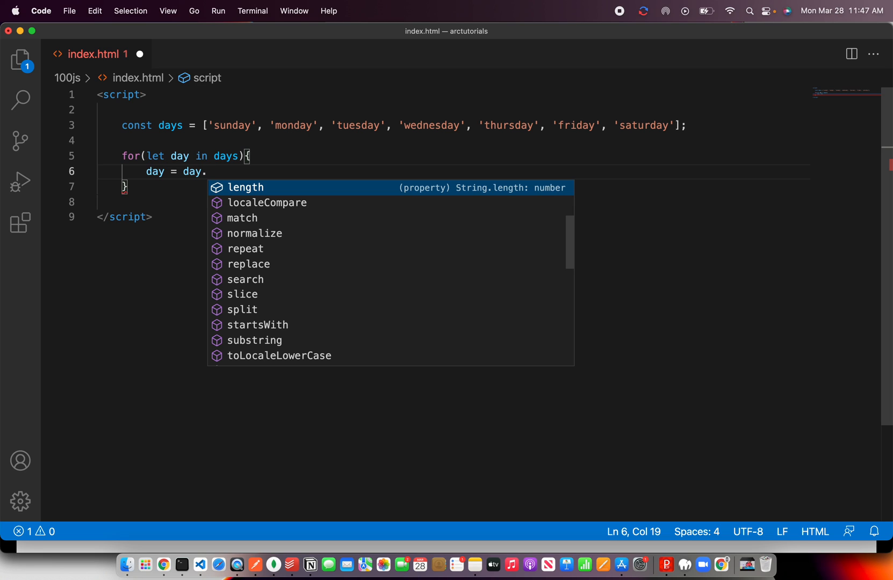
{"action": "type", "text": "charAt("}
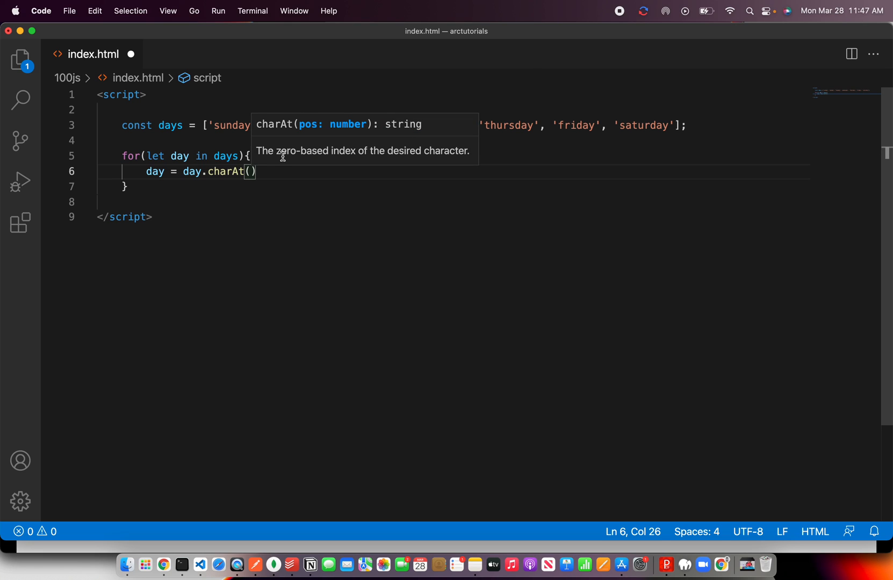
{"action": "mouse_move", "coordinate": [339, 156]}
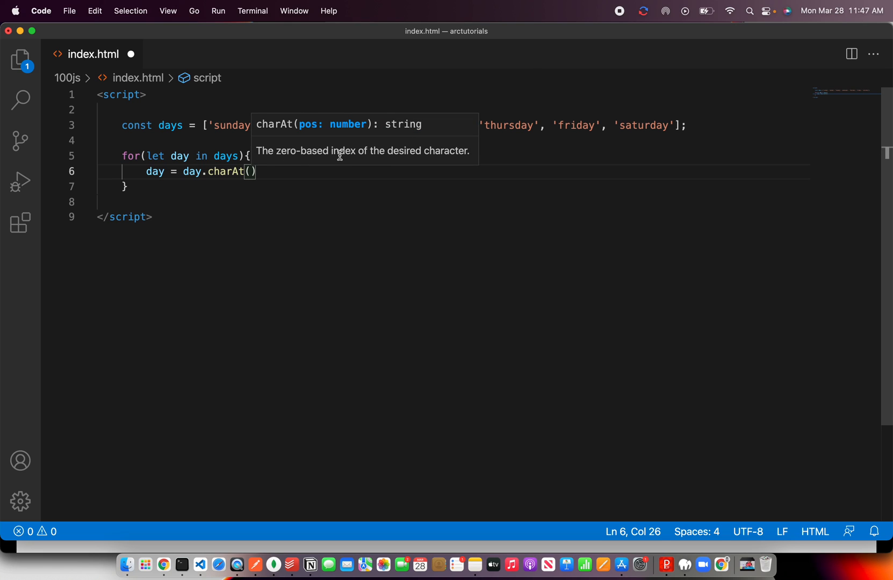
{"action": "type", "text": "0"}
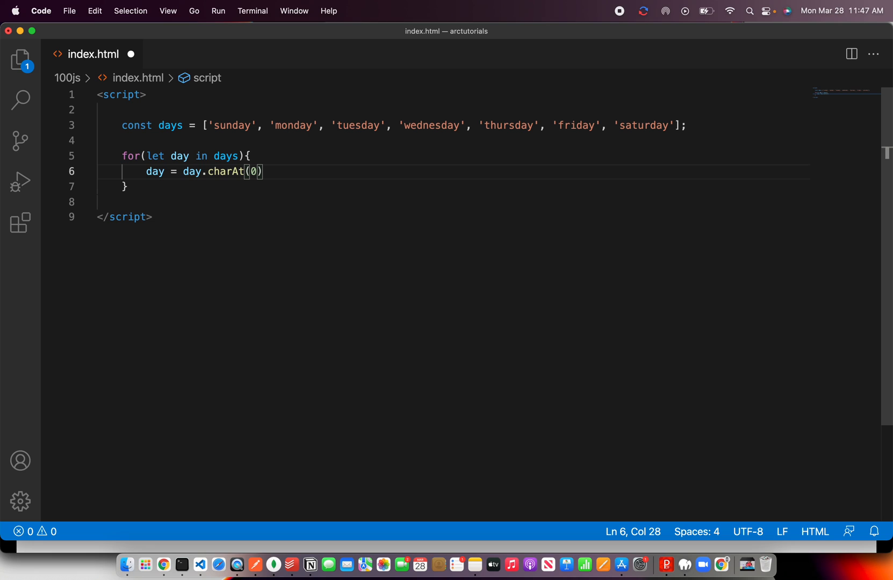
{"action": "type", "text": "."}
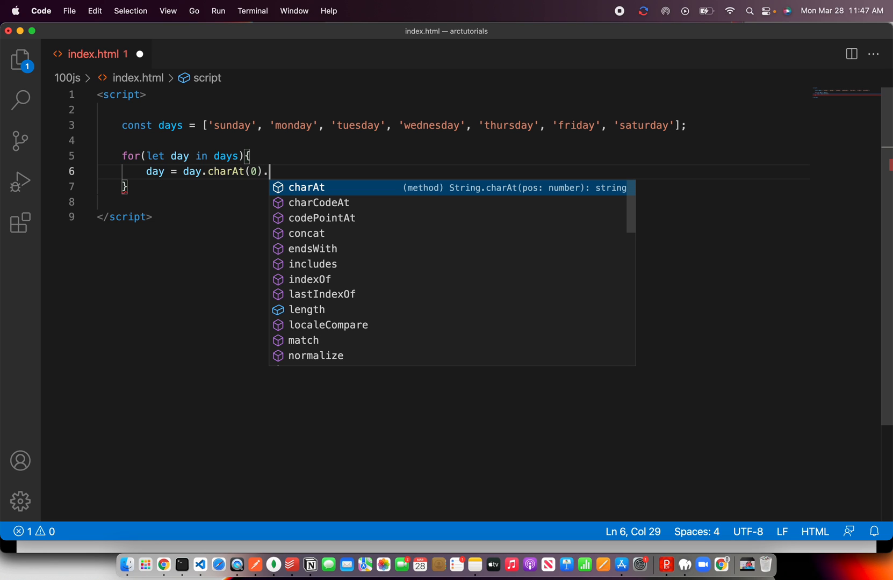
{"action": "type", "text": "toUpperCase"}
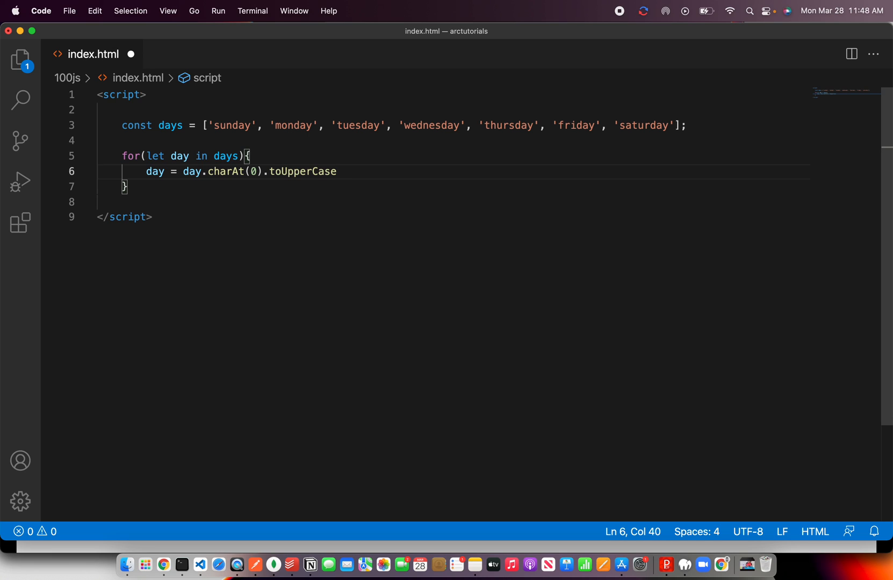
{"action": "type", "text": "()"}
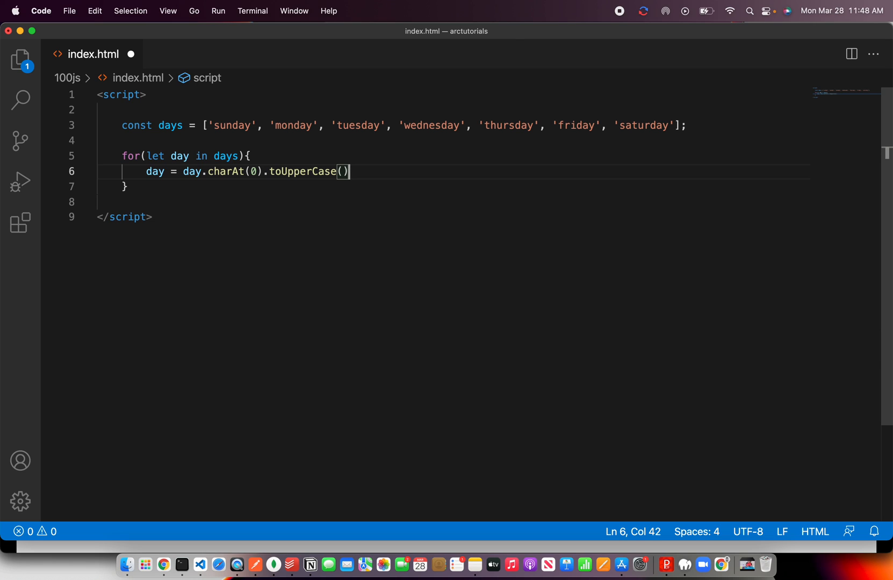
Complete the line as day = day.charAt(0).toUpperCase() + day.substring(1);
{"action": "type", "text": "+"}
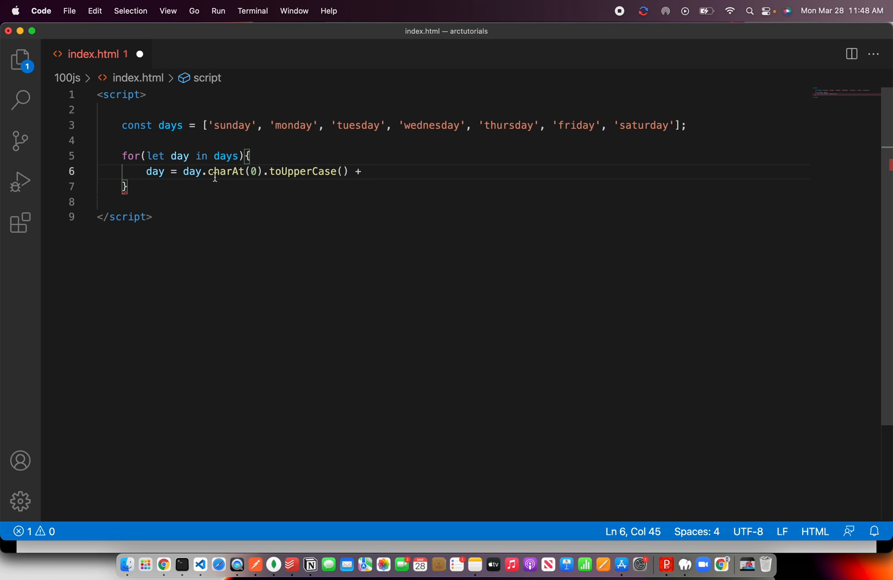
{"action": "mouse_move", "coordinate": [225, 171]}
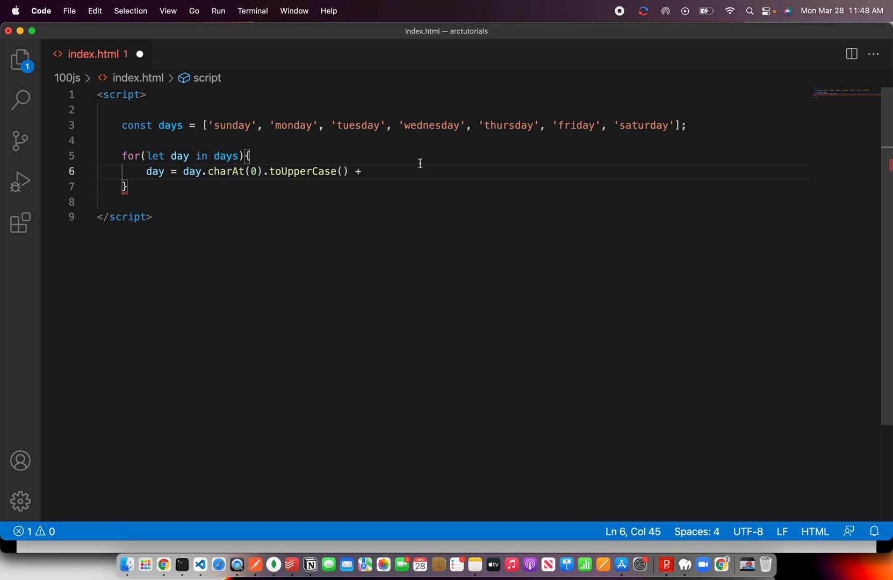
{"action": "type", "text": "day"}
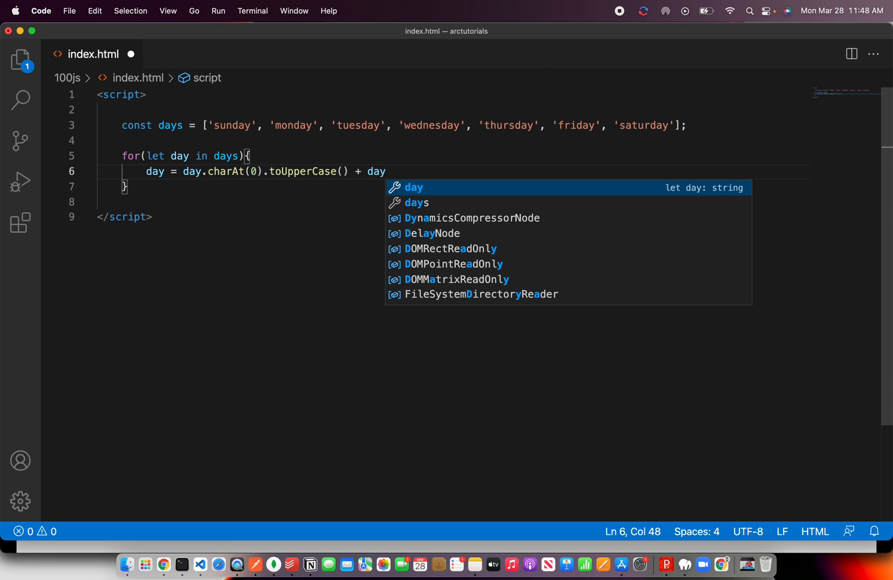
{"action": "type", "text": "."}
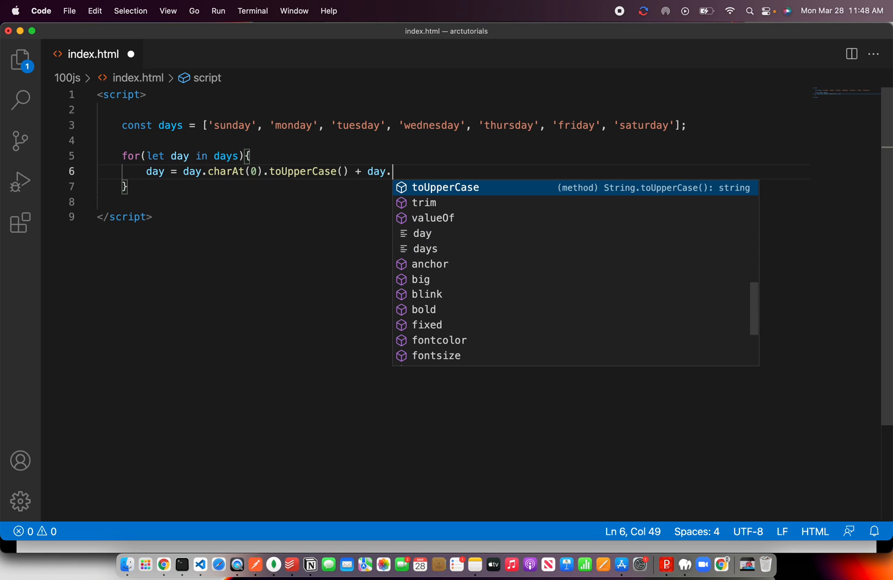
{"action": "type", "text": "substring()"}
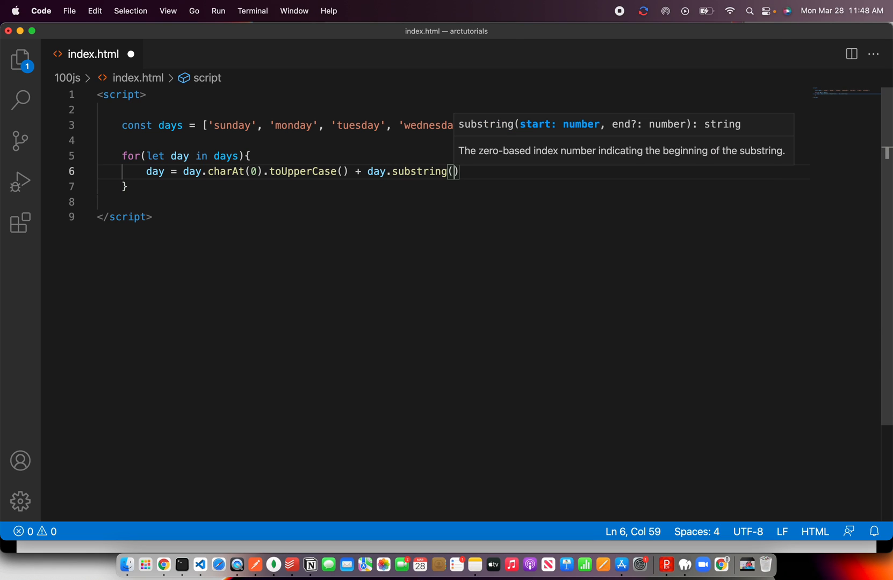
{"action": "type", "text": "1);"}
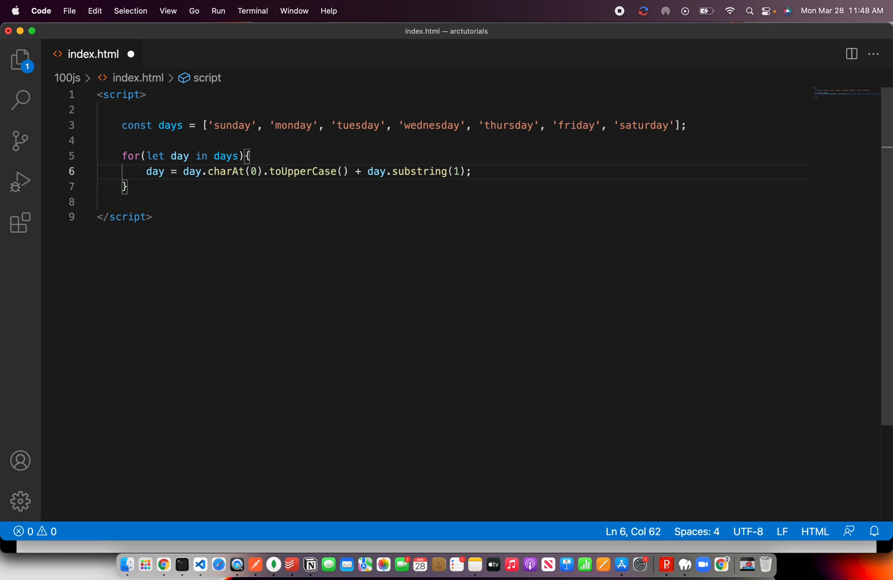
Add console.log(day); in the loop and check Chrome's console, which prints indices 0 through 6
{"action": "left_click", "coordinate": [184, 171]}
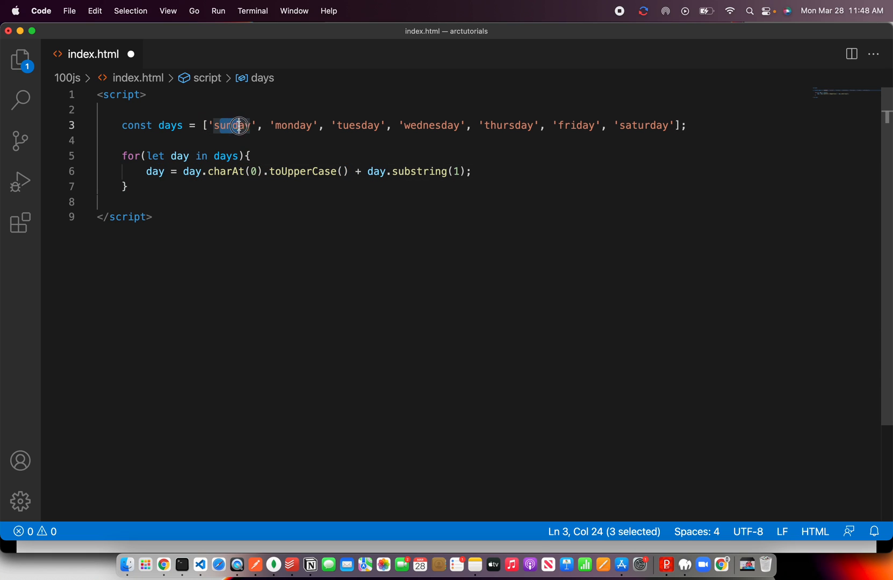
{"action": "double_click", "coordinate": [233, 126]}
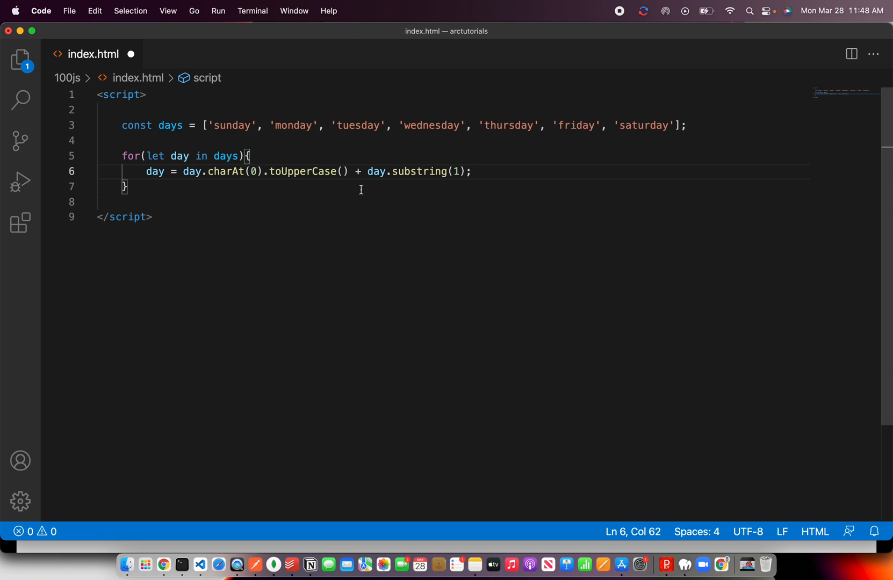
{"action": "type", "text": "console.log(day);"}
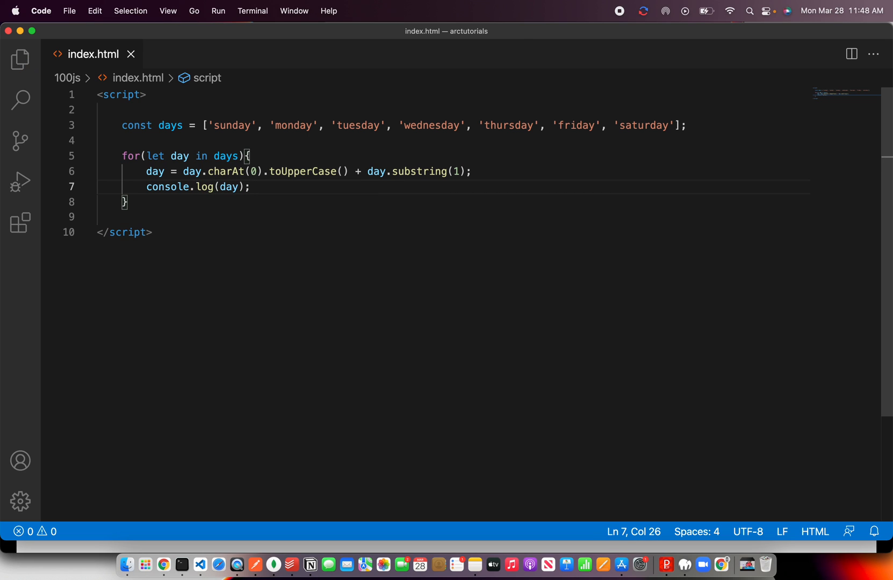
{"action": "left_click", "coordinate": [164, 564]}
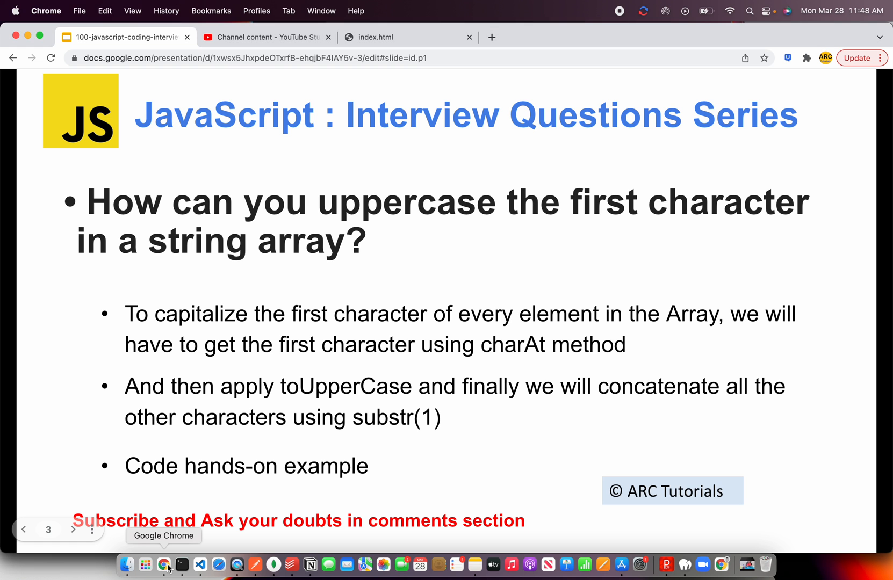
{"action": "left_click", "coordinate": [375, 36]}
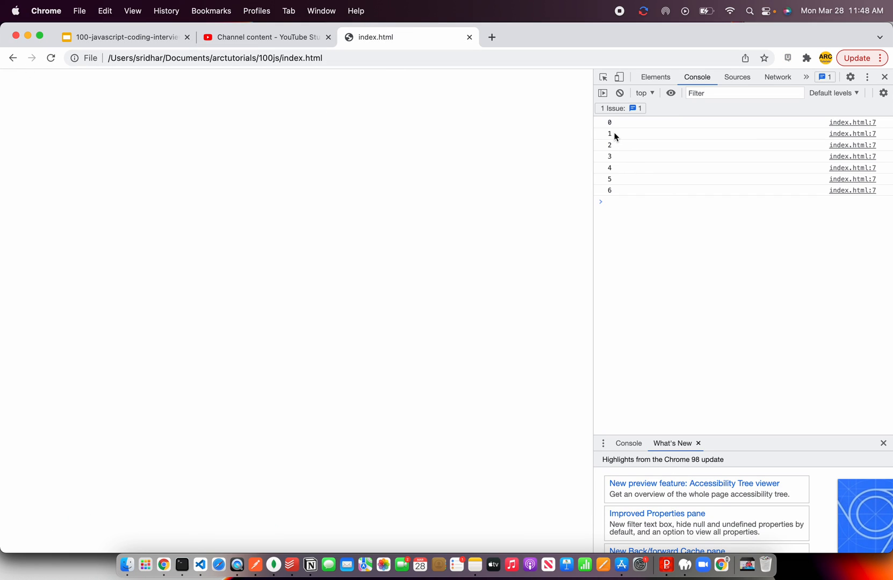
{"action": "left_click", "coordinate": [200, 565]}
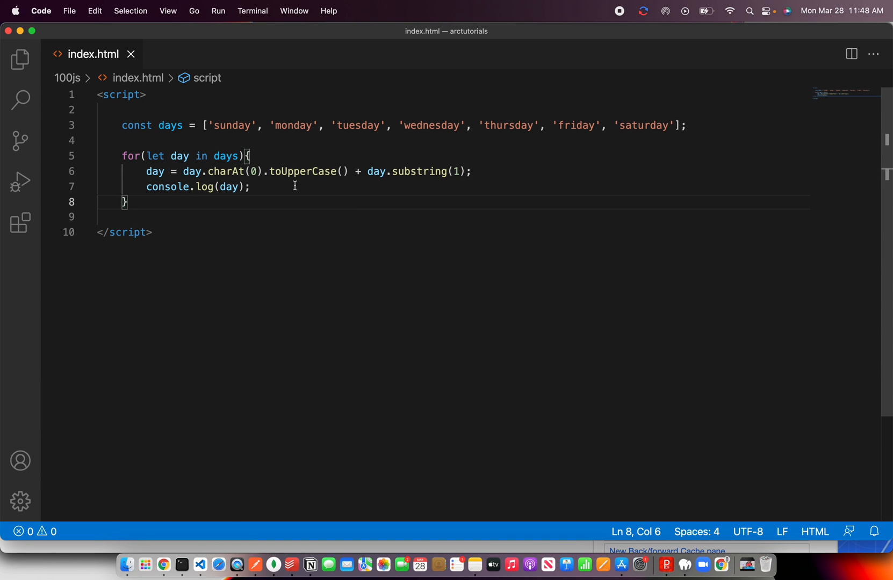
Change the loop's in keyword to of and check Chrome's console now lists Sunday to Saturday capitalized
{"action": "left_click", "coordinate": [294, 187]}
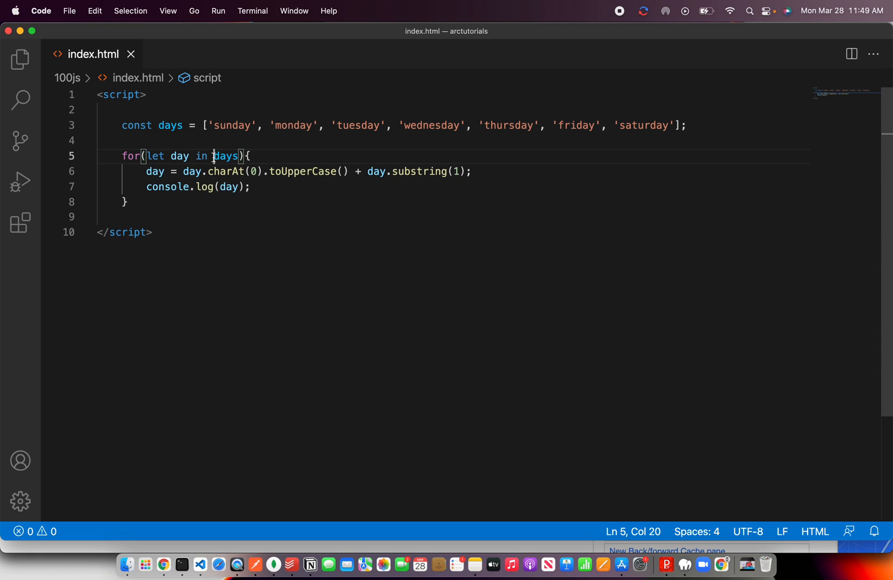
{"action": "type", "text": "of"}
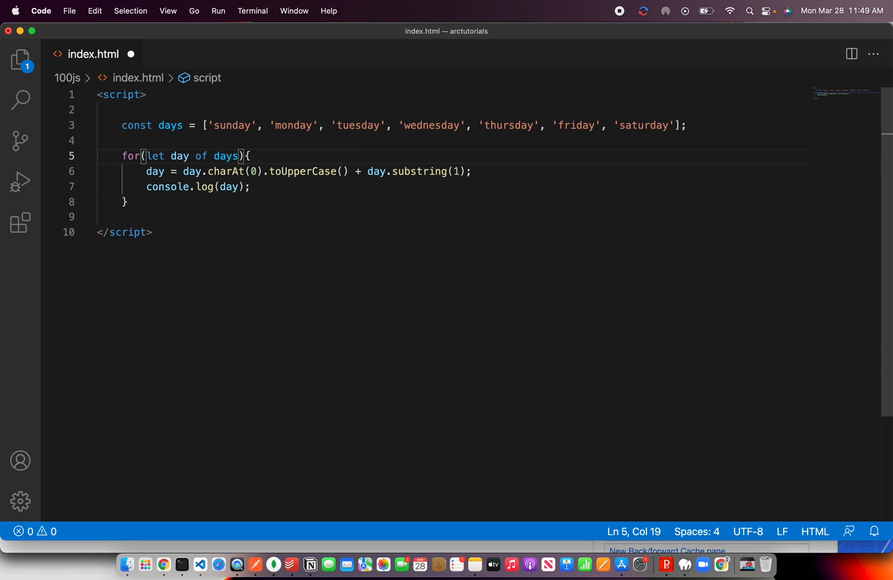
{"action": "left_click", "coordinate": [164, 565]}
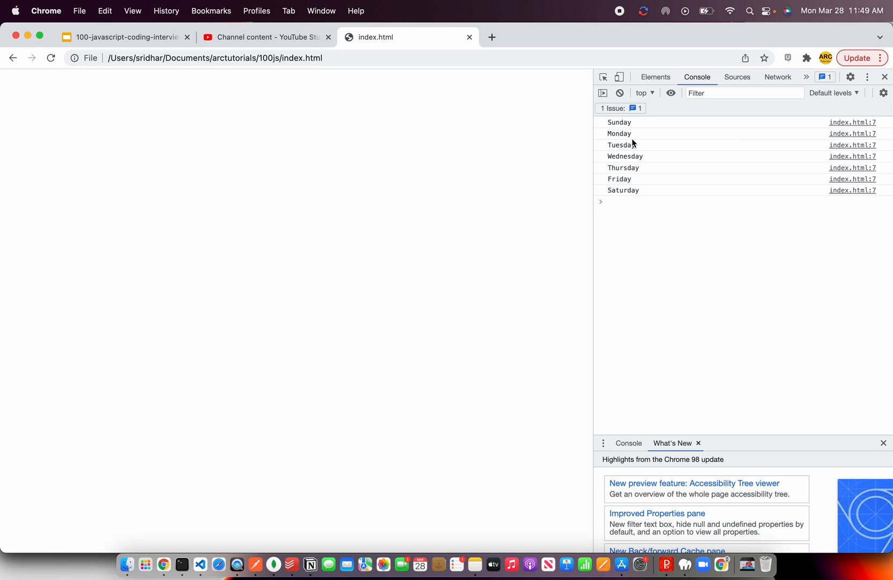
{"action": "mouse_move", "coordinate": [612, 140]}
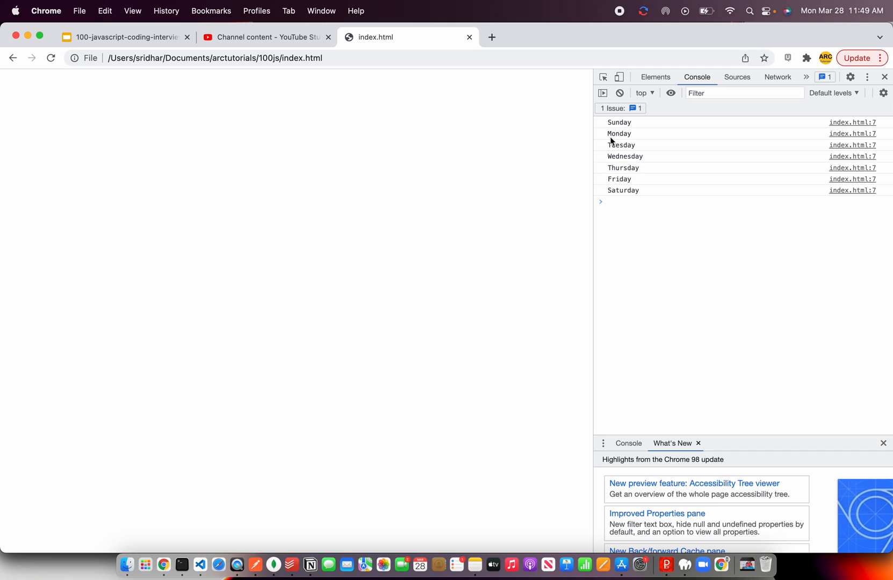
{"action": "mouse_move", "coordinate": [611, 220]}
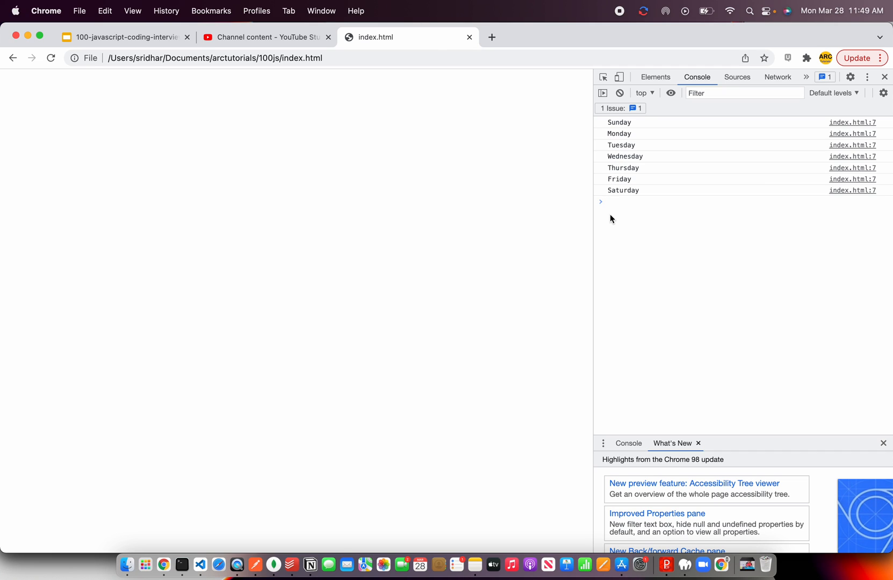
{"action": "mouse_move", "coordinate": [626, 144]}
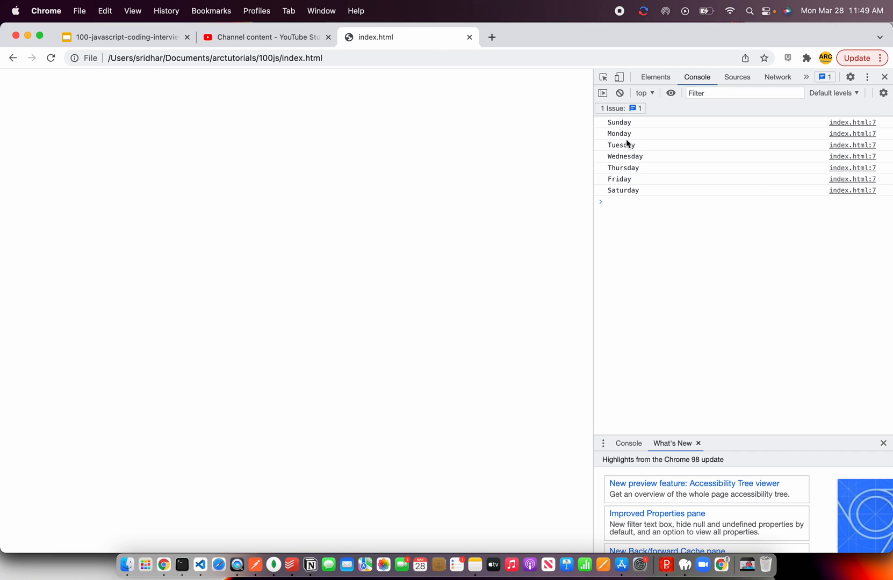
{"action": "mouse_move", "coordinate": [127, 565]}
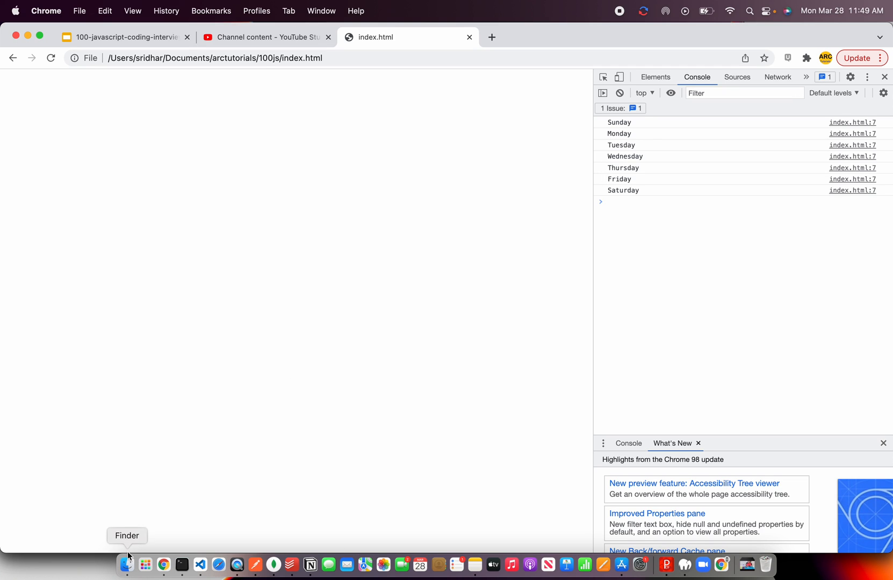
Add a test line console.log(day.charAt(0)); at the start of the loop body
{"action": "left_click", "coordinate": [200, 564]}
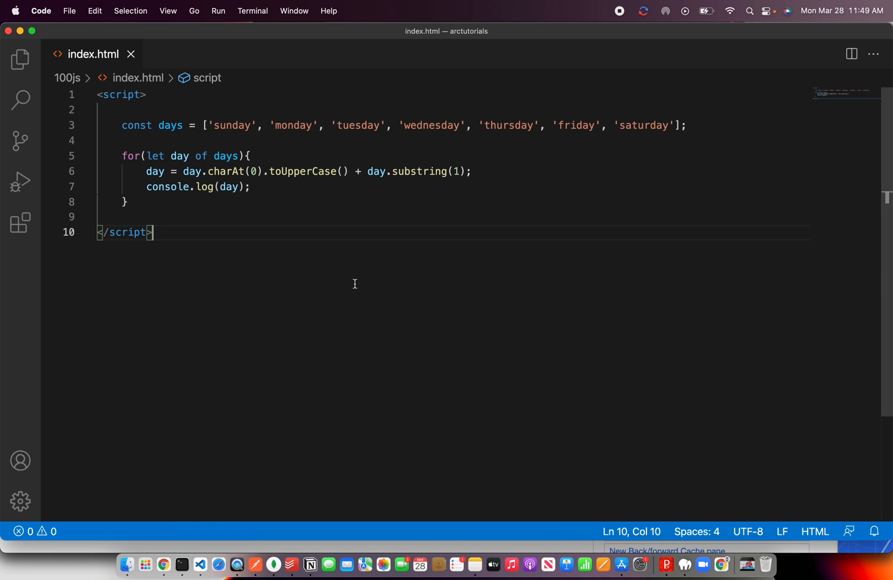
{"action": "double_click", "coordinate": [232, 126]}
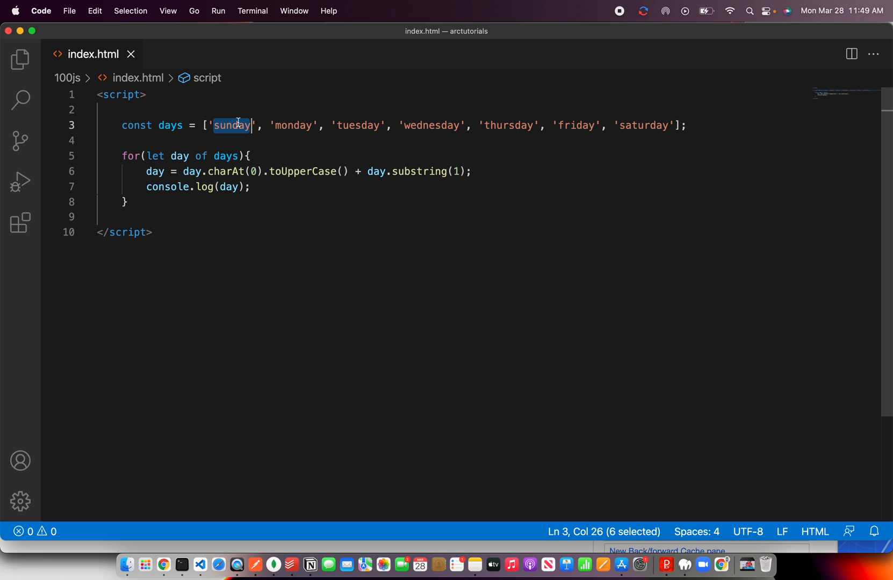
{"action": "left_click", "coordinate": [114, 217]}
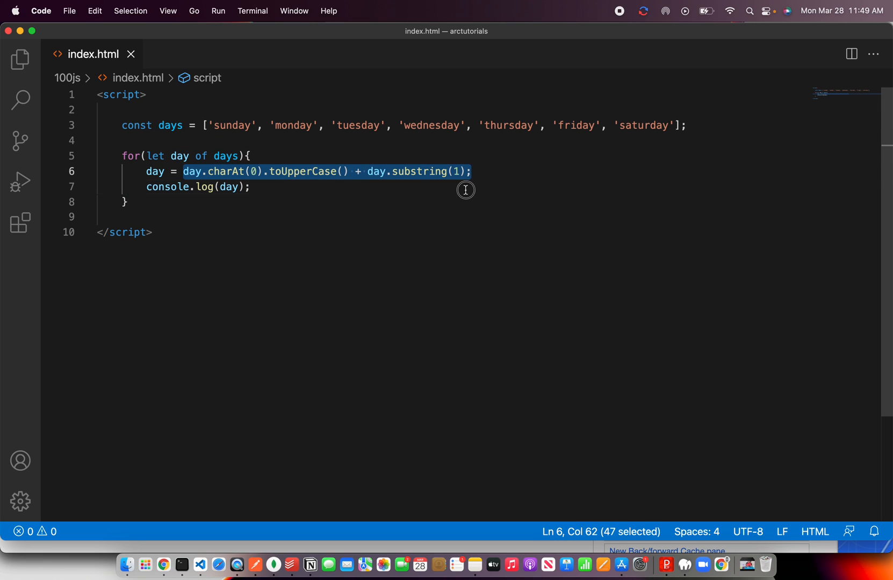
{"action": "key", "text": "enter"}
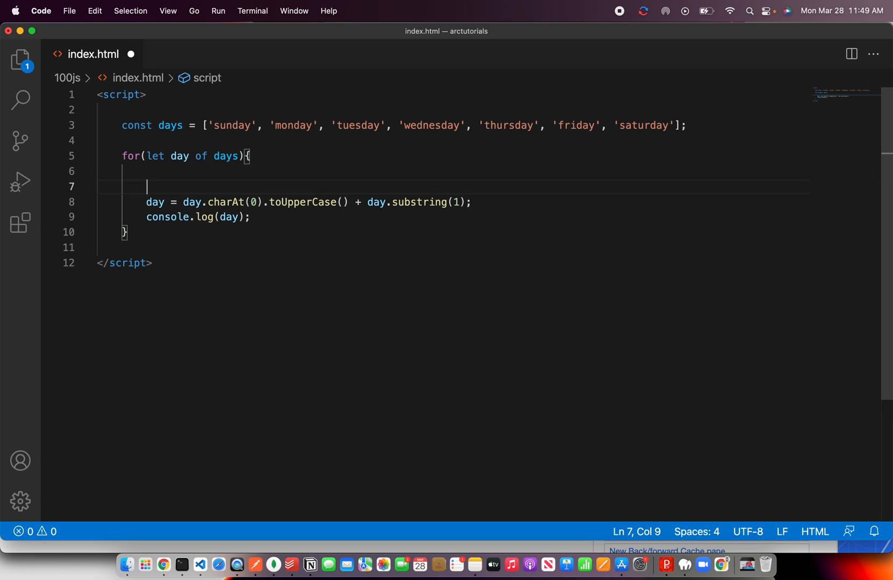
{"action": "type", "text": "console.log"}
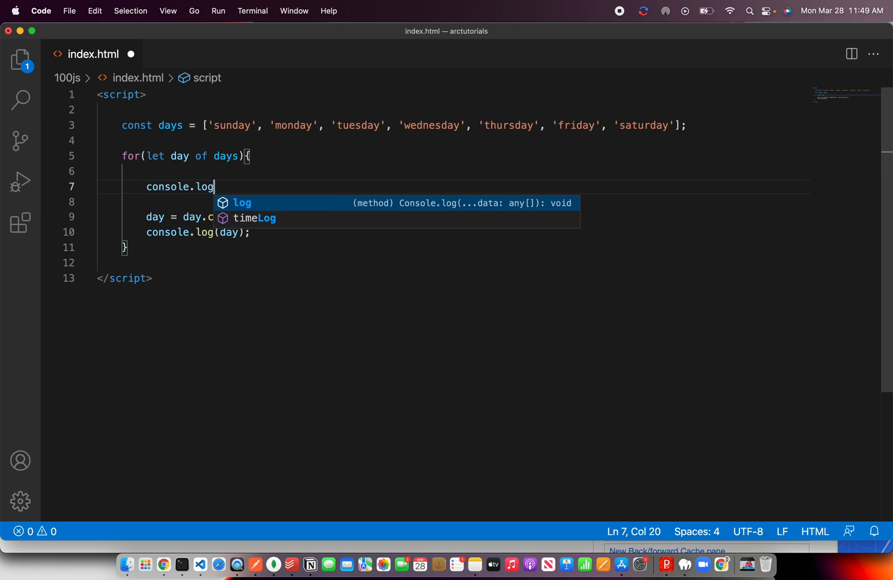
{"action": "type", "text": "(day."}
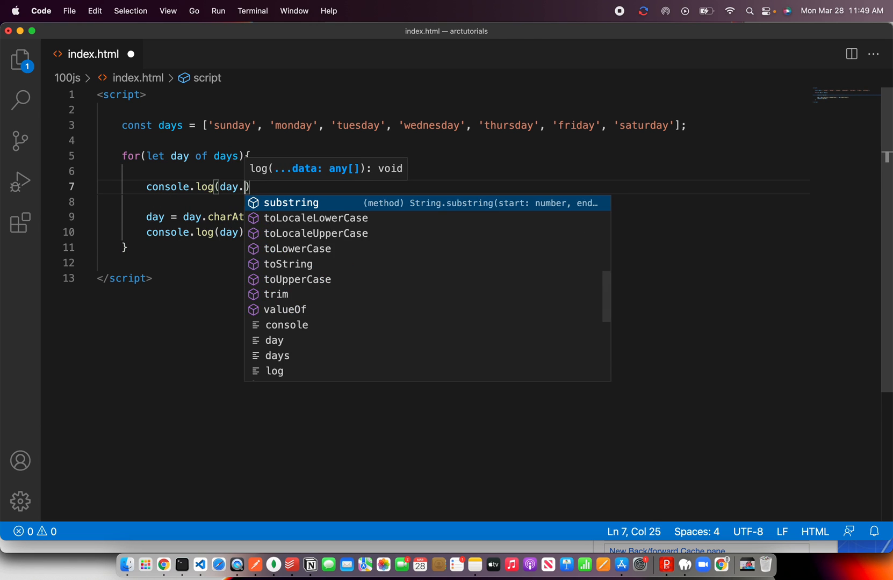
{"action": "type", "text": "charAt(0"}
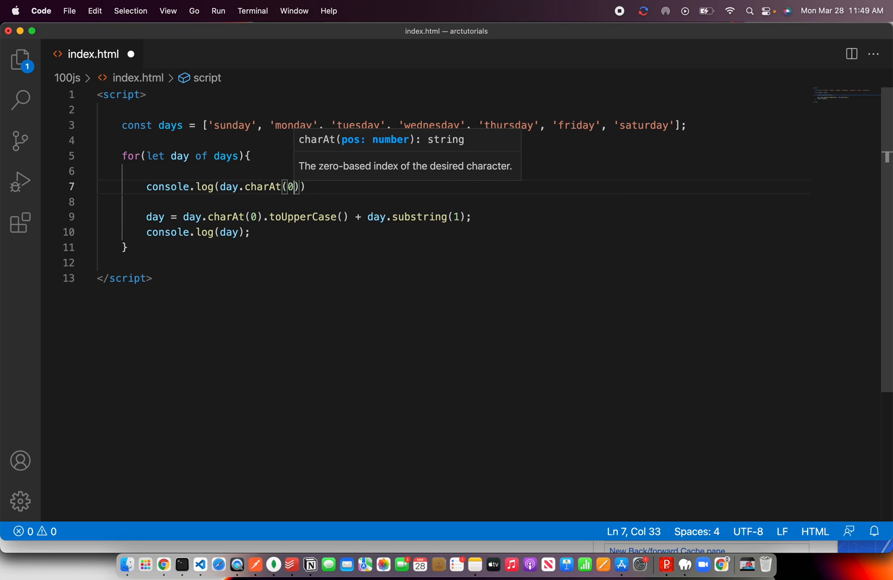
{"action": "type", "text": ");"}
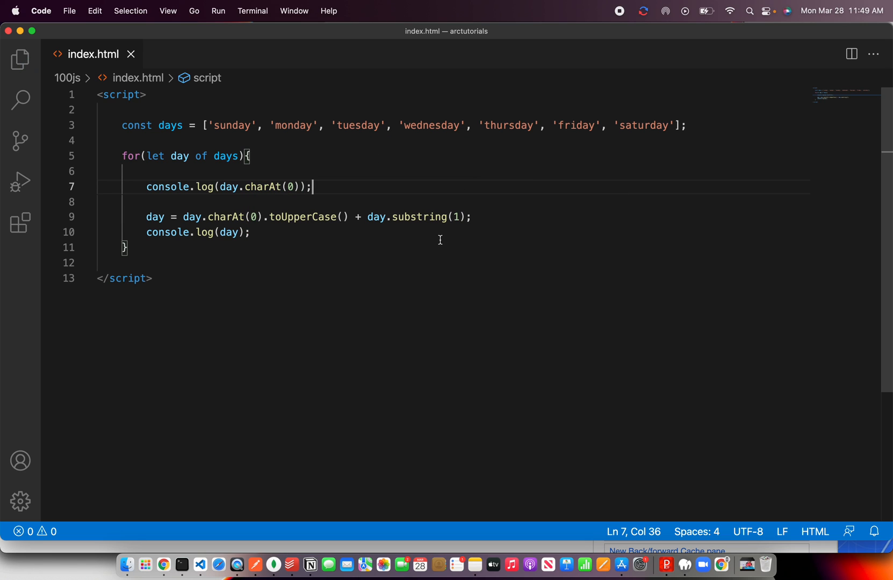
Extend the test log with toUpperCase(), check the uppercased letters in Chrome, and return to remove it
{"action": "left_click", "coordinate": [172, 563]}
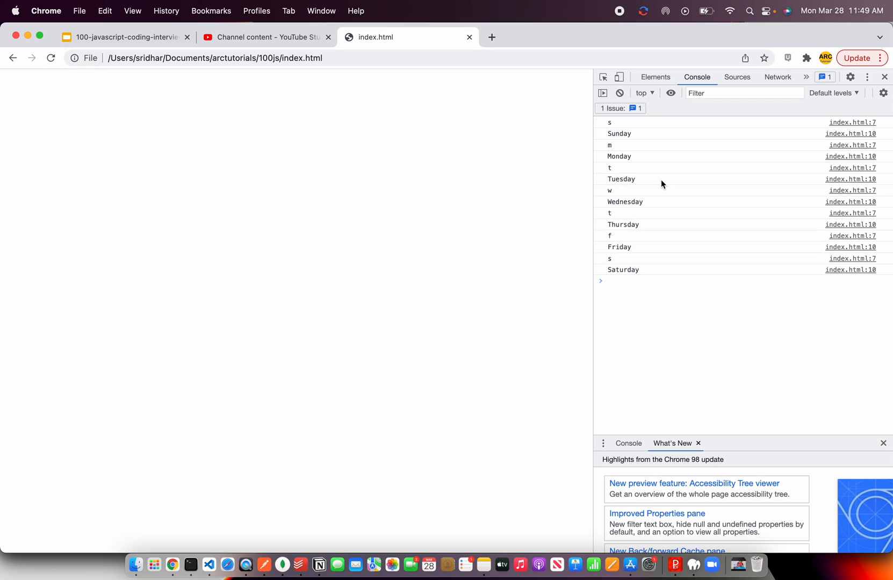
{"action": "mouse_move", "coordinate": [614, 176]}
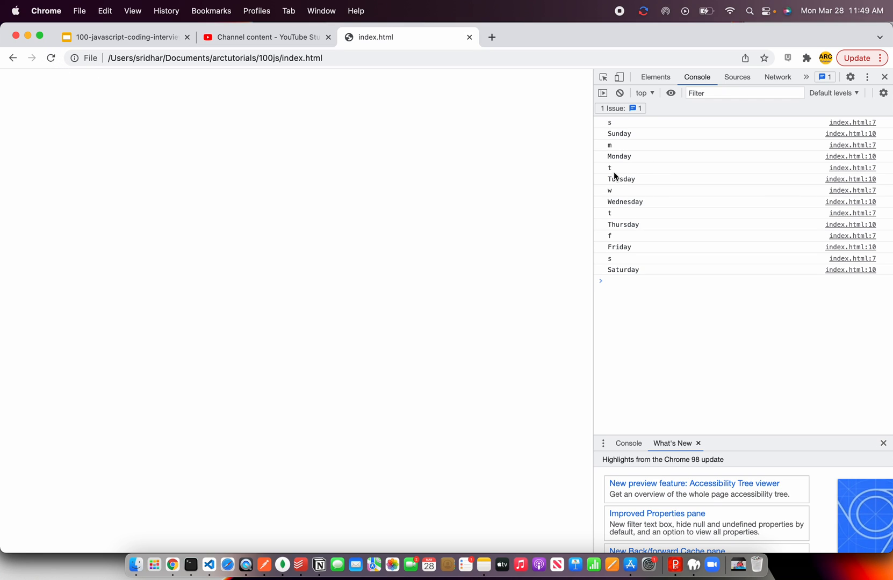
{"action": "mouse_move", "coordinate": [223, 527]}
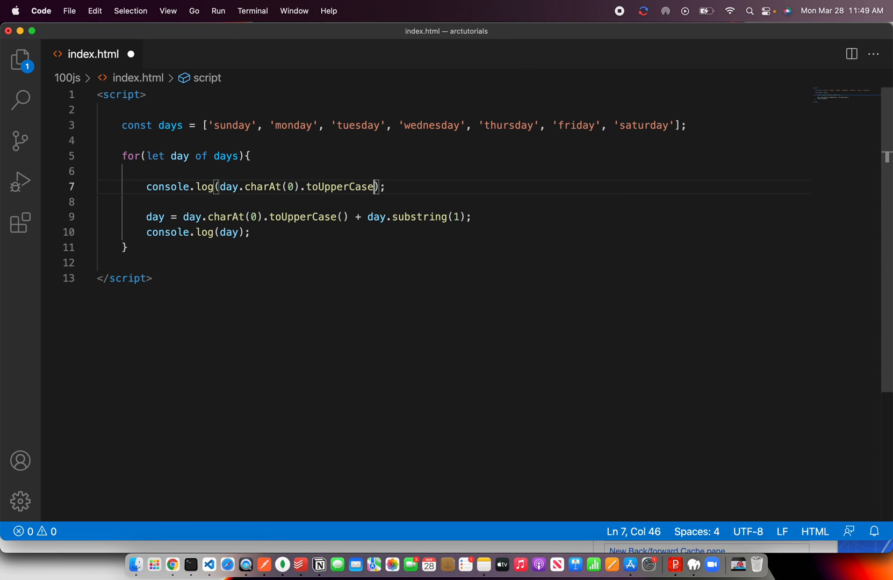
{"action": "type", "text": "()"}
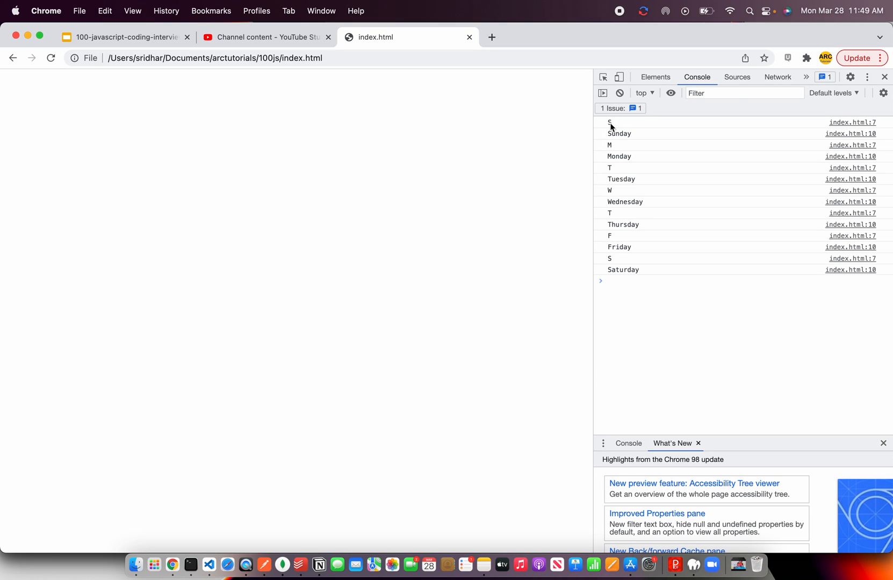
{"action": "left_click", "coordinate": [210, 565]}
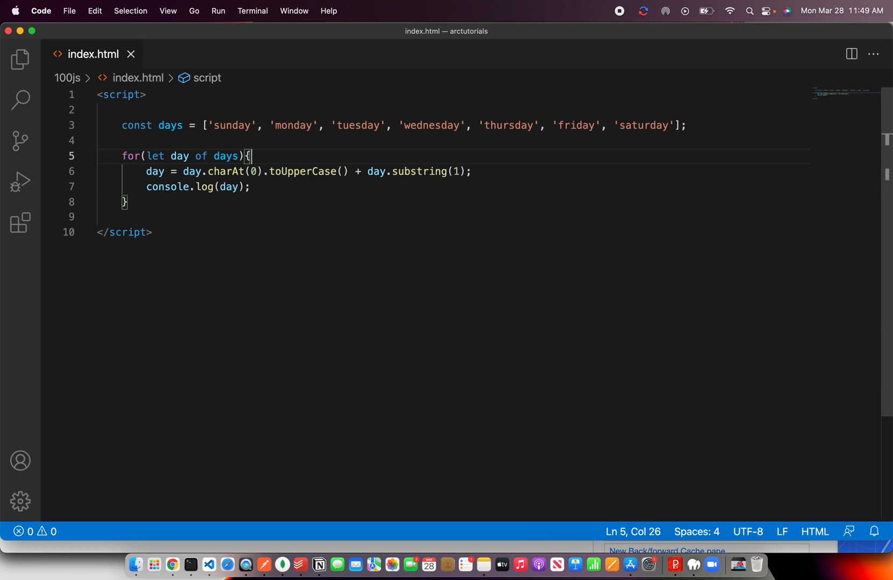
Declare let updatedDays = [] above the loop
{"action": "left_click", "coordinate": [478, 217]}
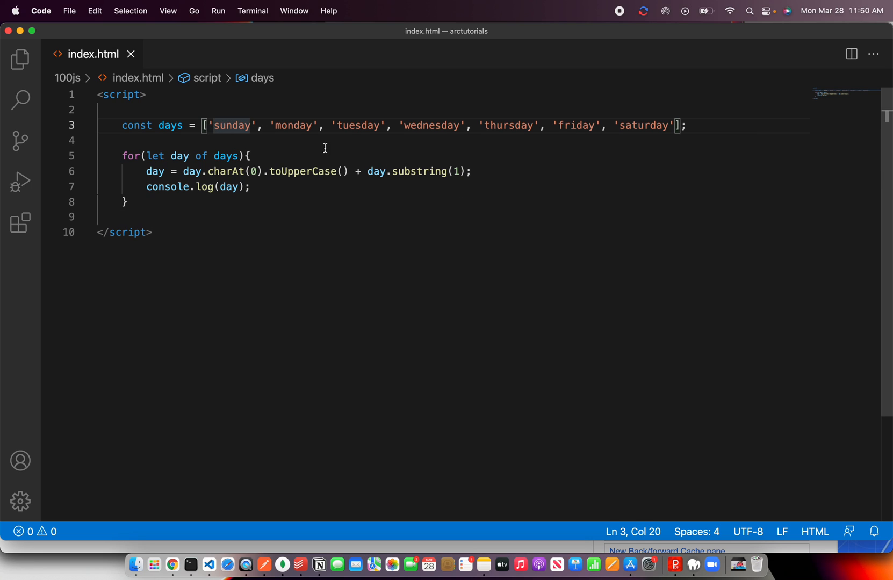
{"action": "left_click", "coordinate": [491, 125]}
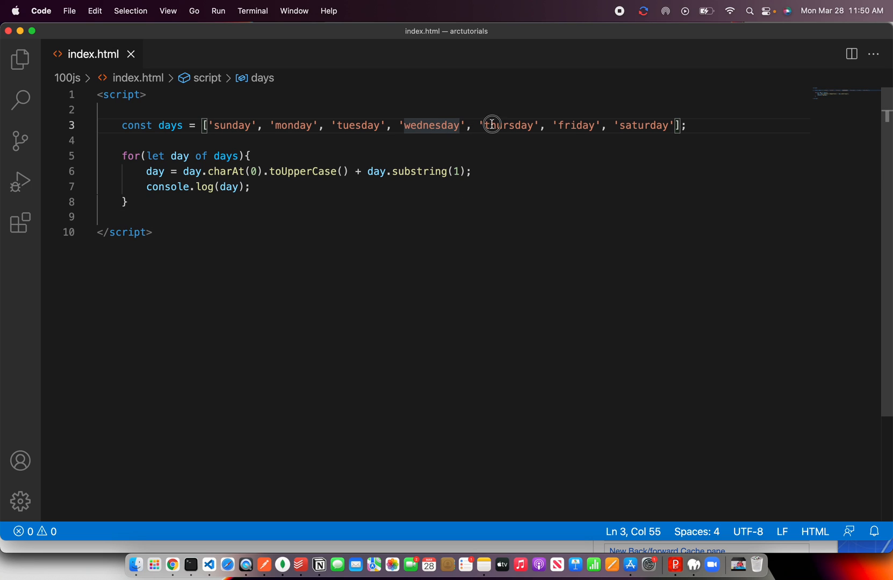
{"action": "left_click", "coordinate": [464, 193]}
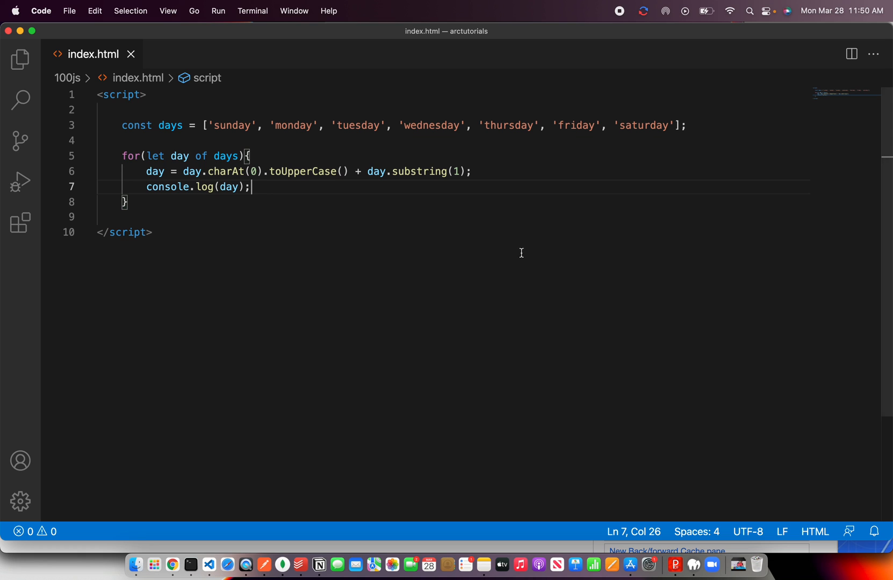
{"action": "key", "text": "Enter"}
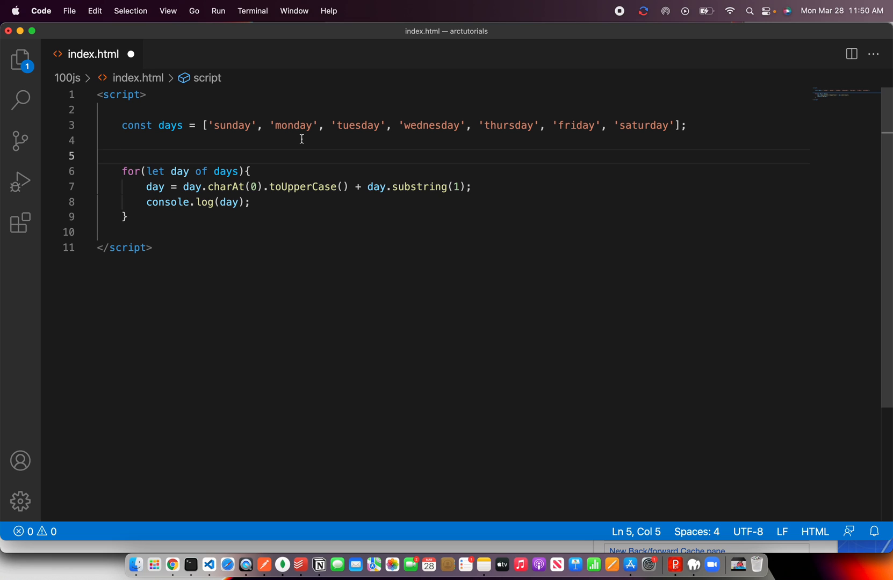
{"action": "type", "text": "let"}
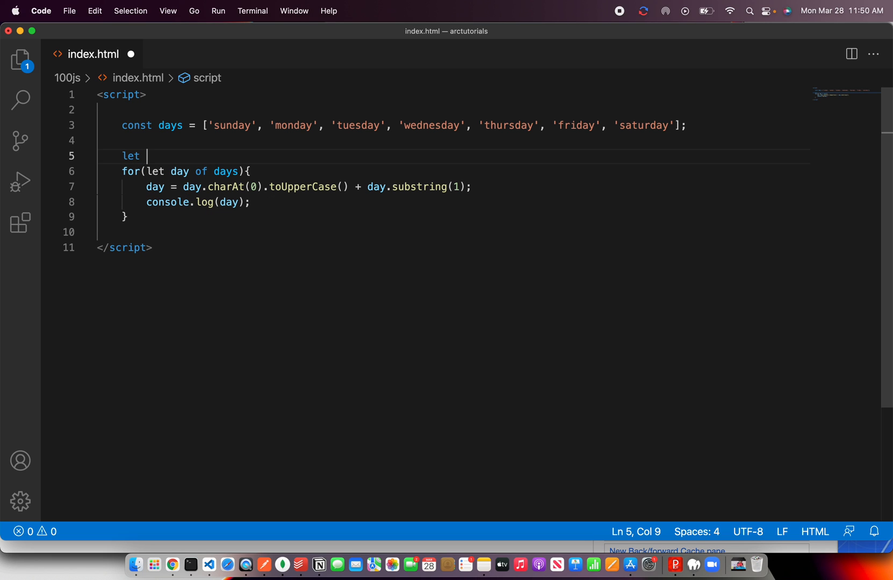
{"action": "type", "text": "updatedDa"}
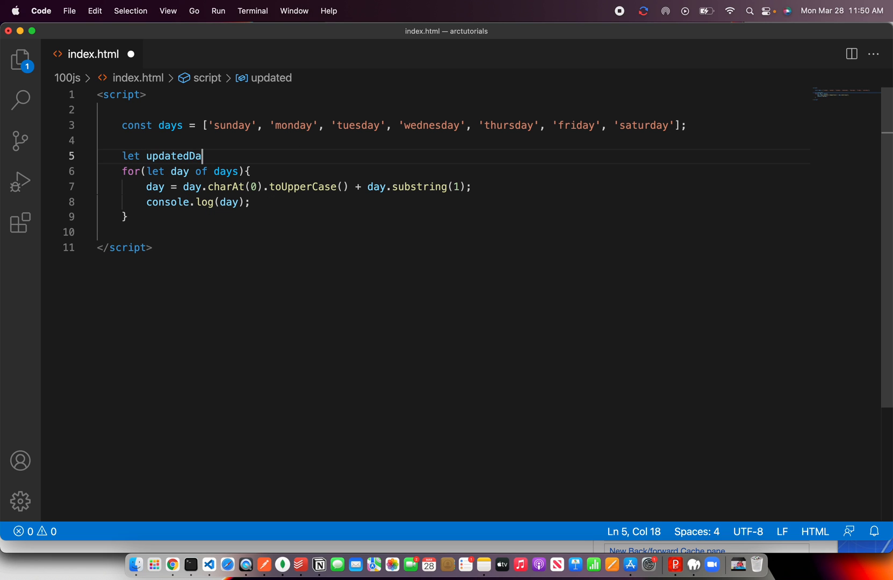
{"action": "type", "text": "ys = [];"}
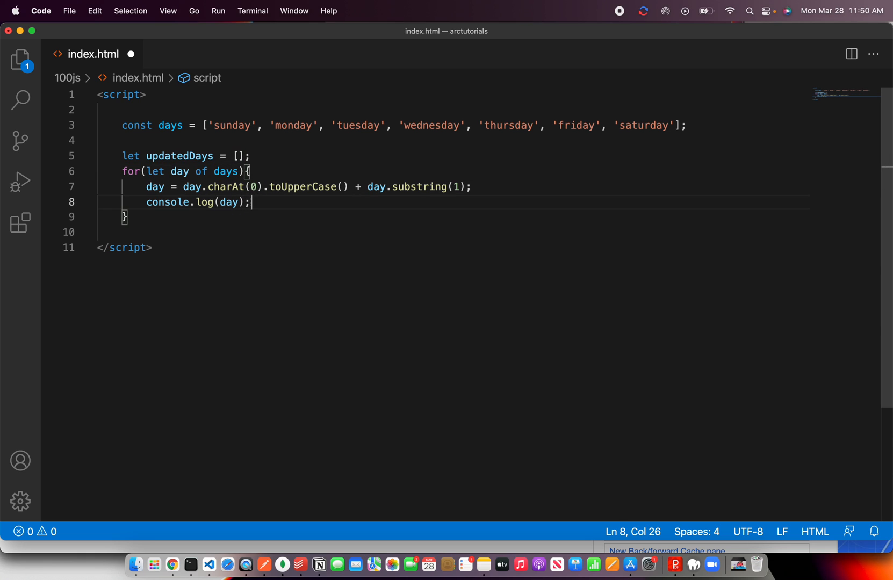
Push each day with updatedDays.push(day); in the loop and log updatedDays after it
{"action": "type", "text": "upd"}
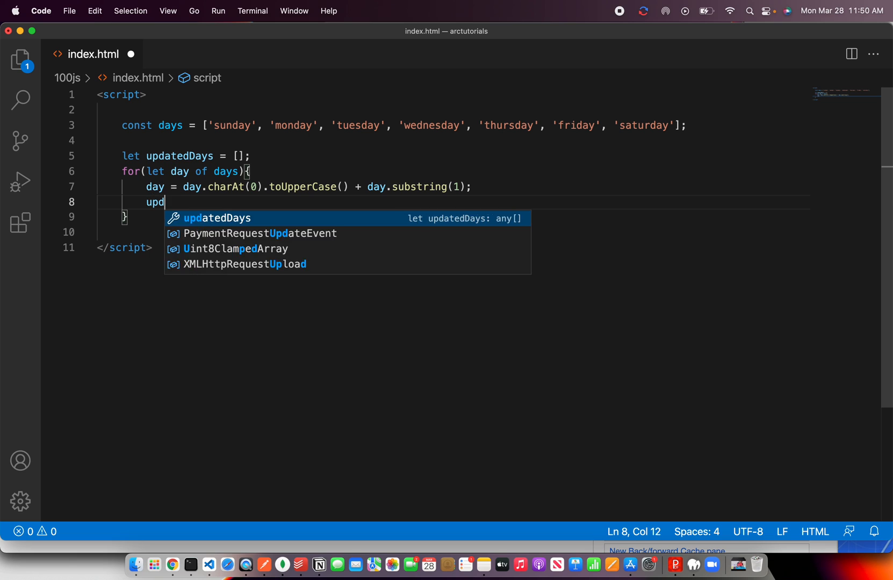
{"action": "type", "text": "atedDays.push"}
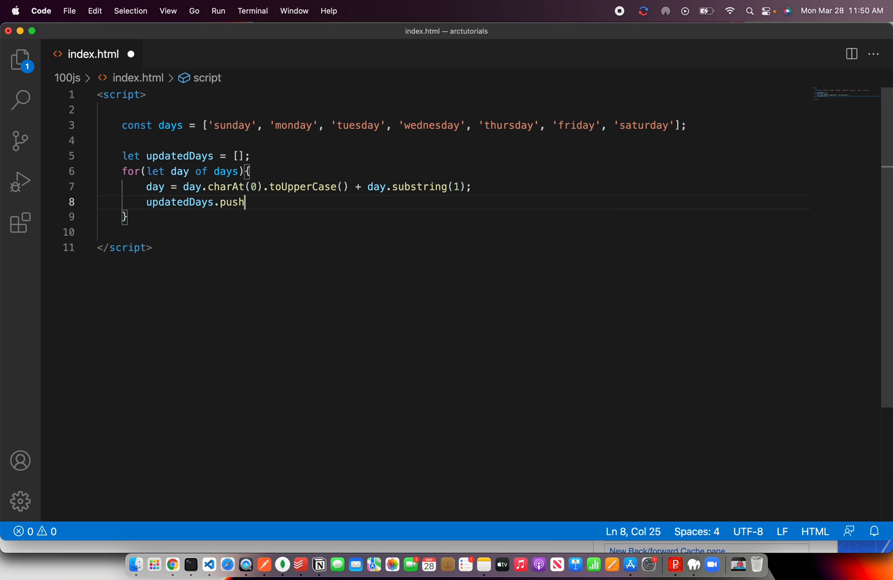
{"action": "type", "text": "(day);"}
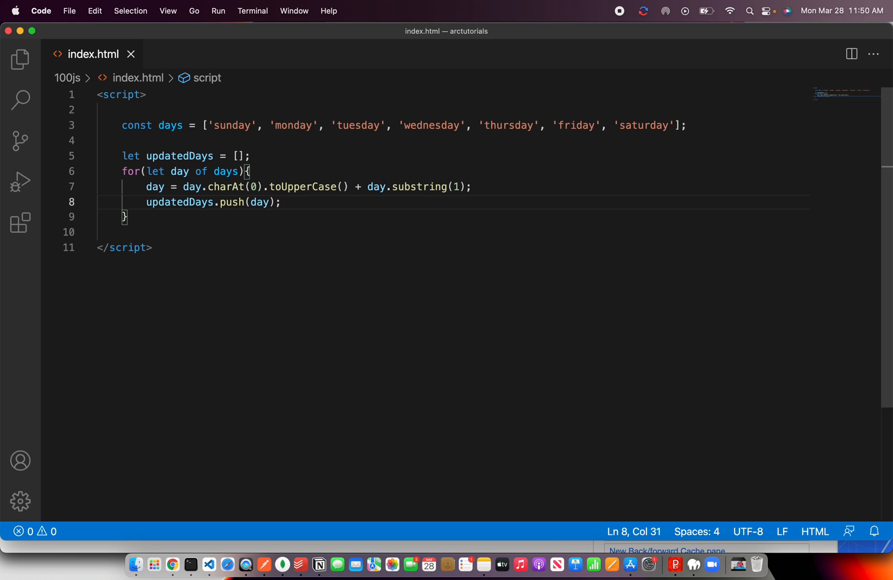
{"action": "type", "text": "console"}
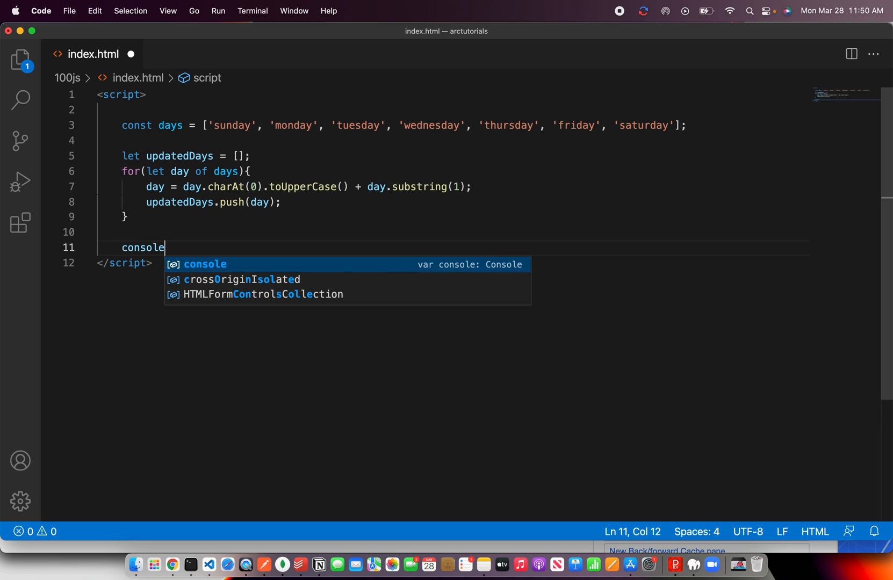
{"action": "type", "text": ".log(updatedDays)"}
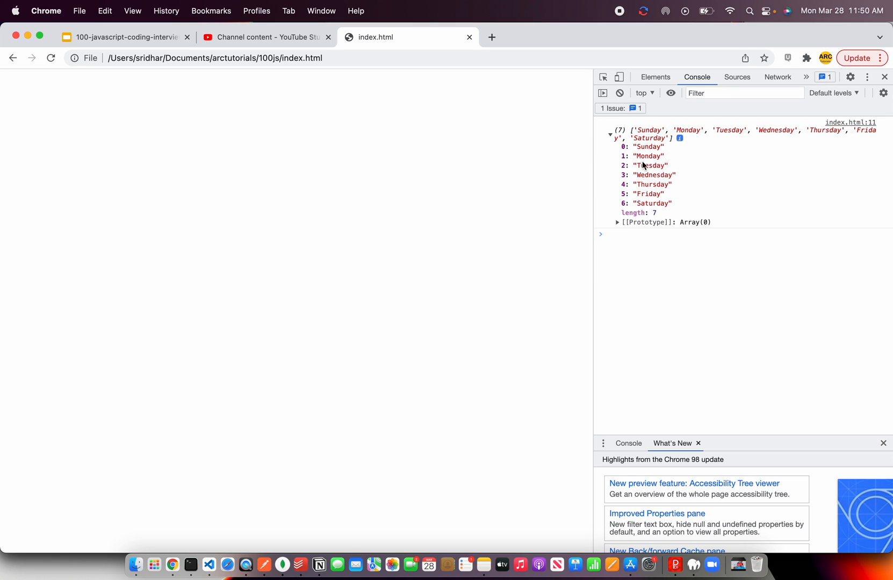
{"action": "mouse_move", "coordinate": [724, 188]}
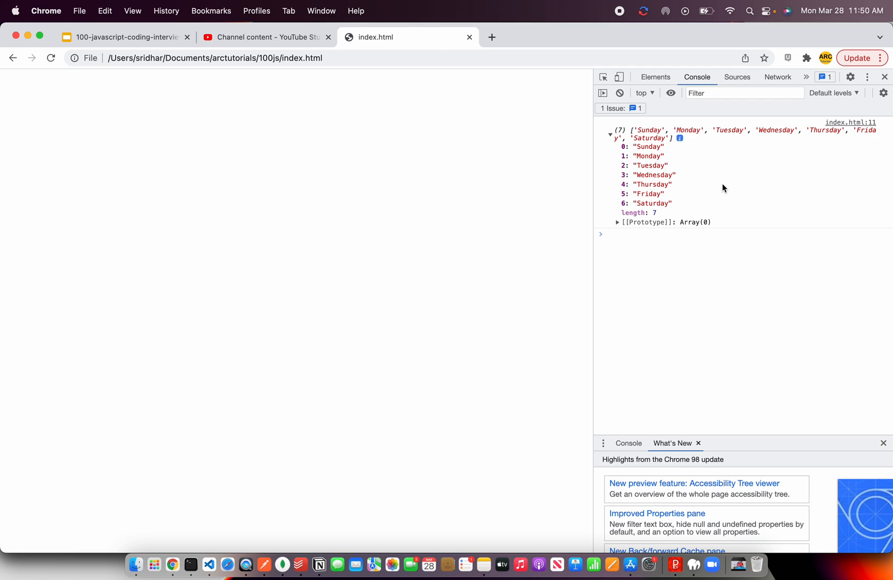
Review the charAt capitalizing line in the editor, then return to the Google Slides explanation slide
{"action": "left_click", "coordinate": [208, 565]}
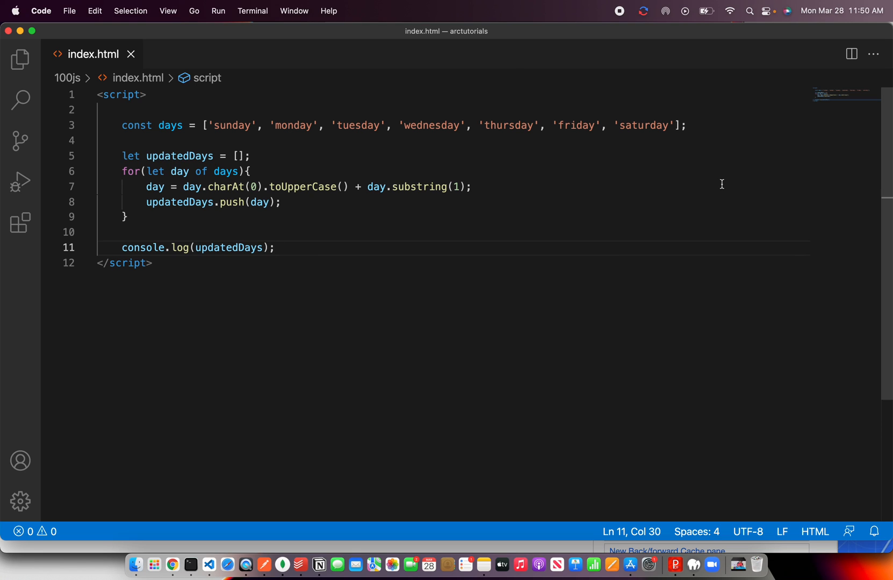
{"action": "double_click", "coordinate": [225, 185]}
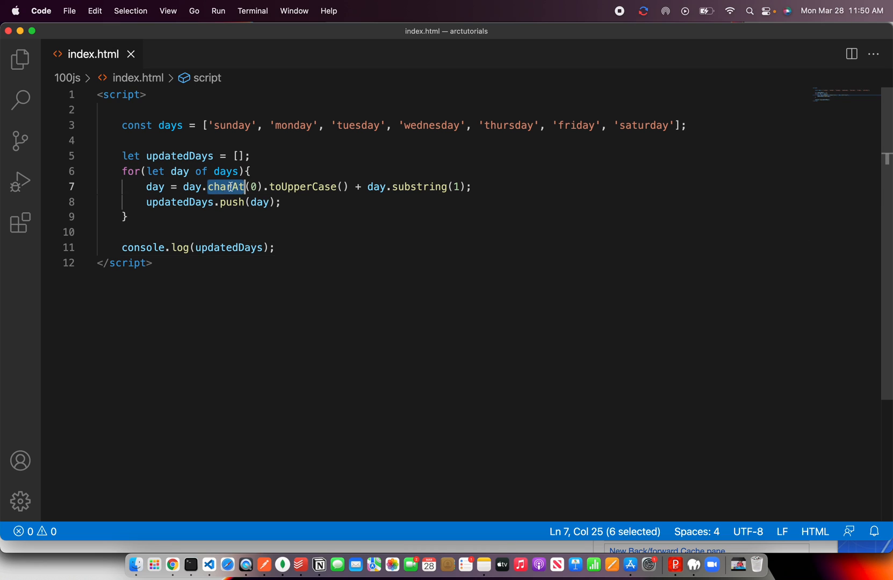
{"action": "double_click", "coordinate": [303, 187]}
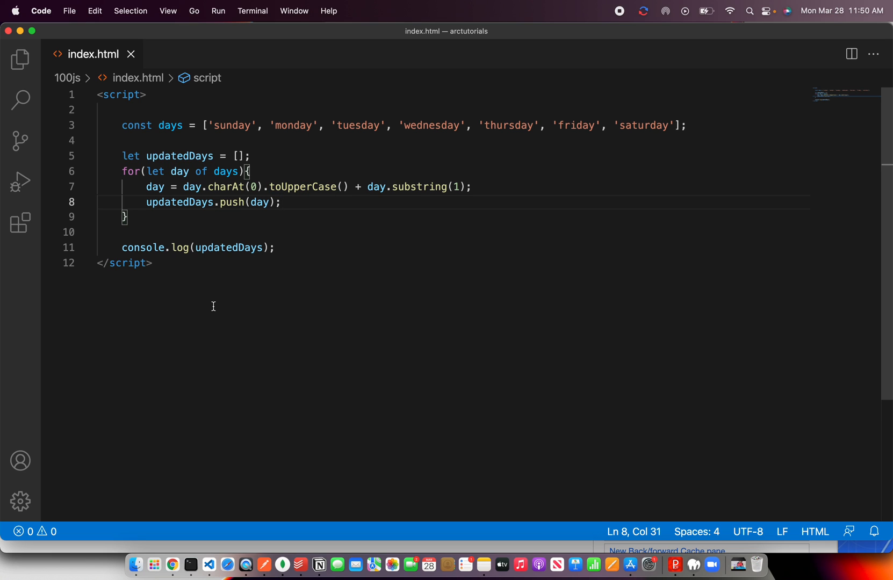
{"action": "left_click", "coordinate": [173, 565]}
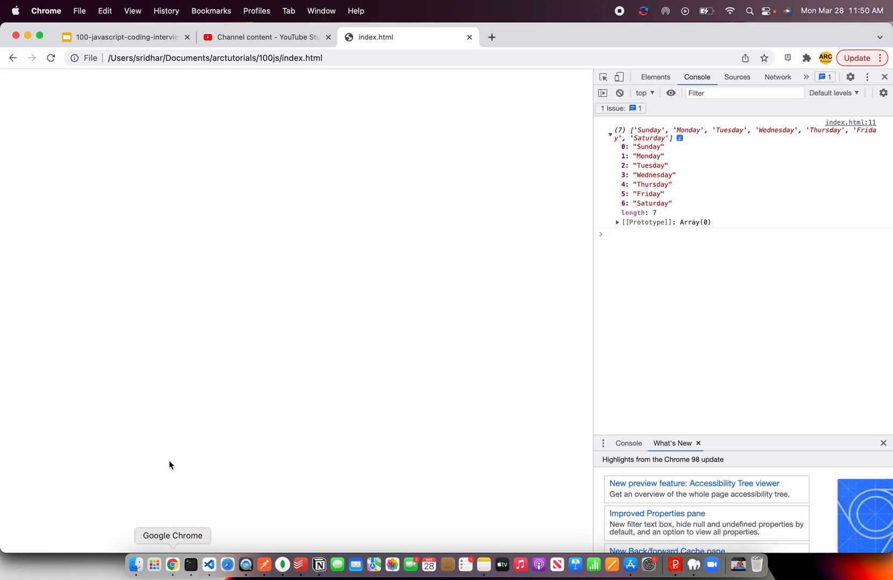
{"action": "left_click", "coordinate": [124, 36]}
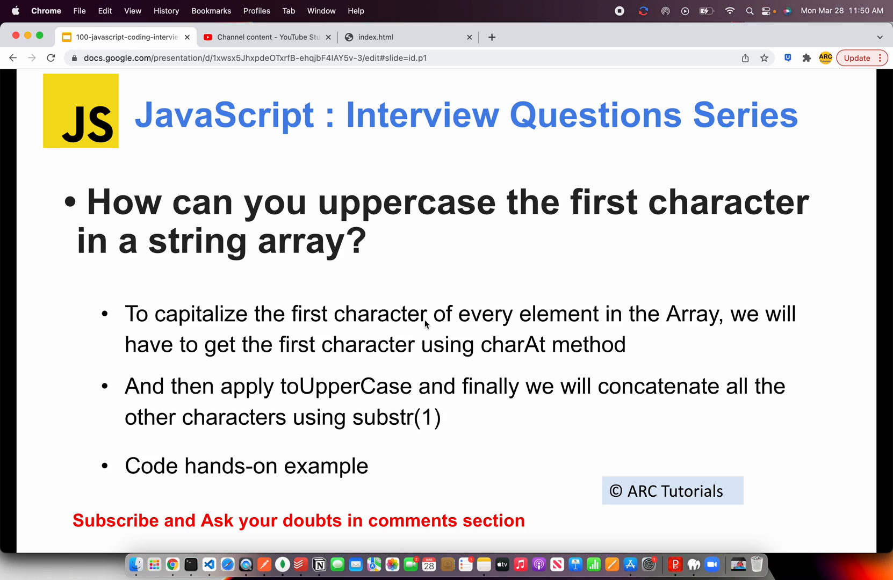